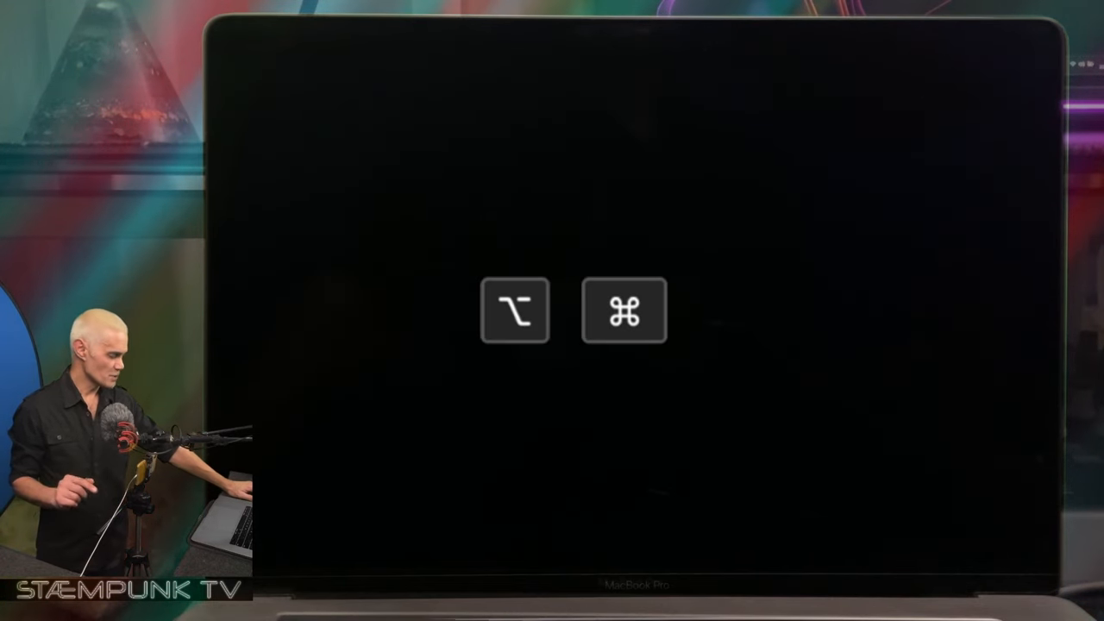
Hold Option+Command+R at startup to boot into macOS Recovery over the internet
key(r)
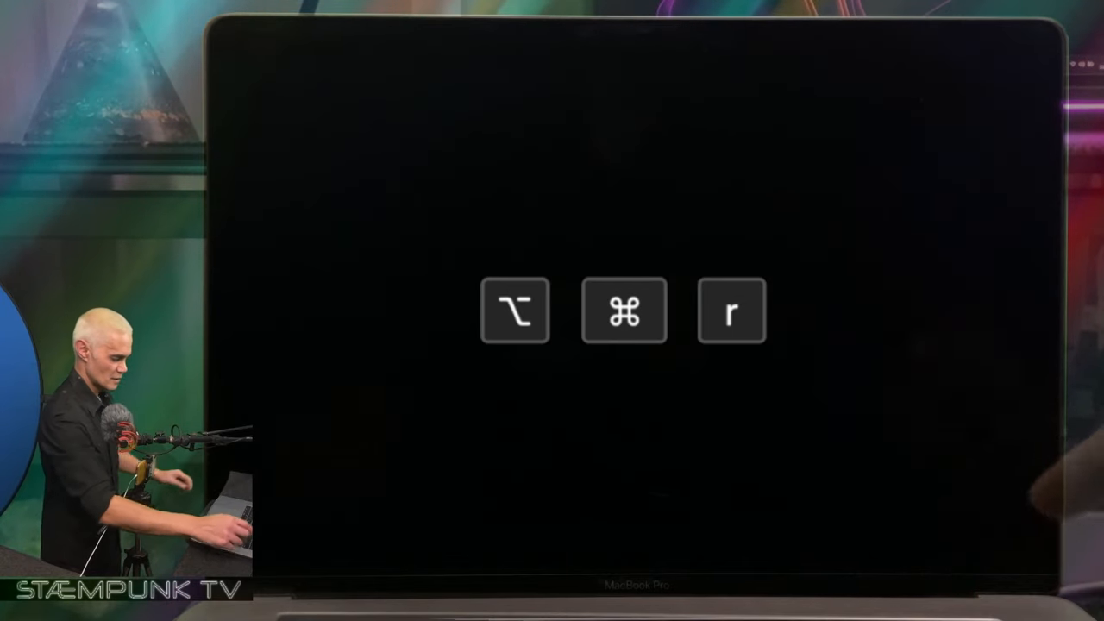
key(cmd+option+r)
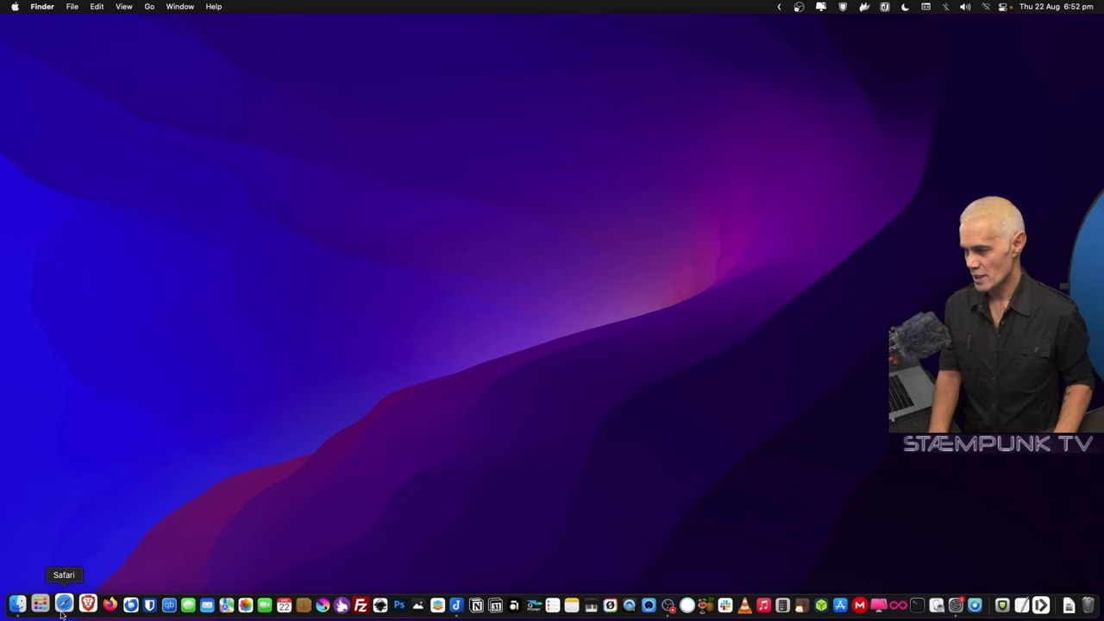
Go to appleid.apple.com in Safari and start signing in with a different Apple ID
click(64, 604)
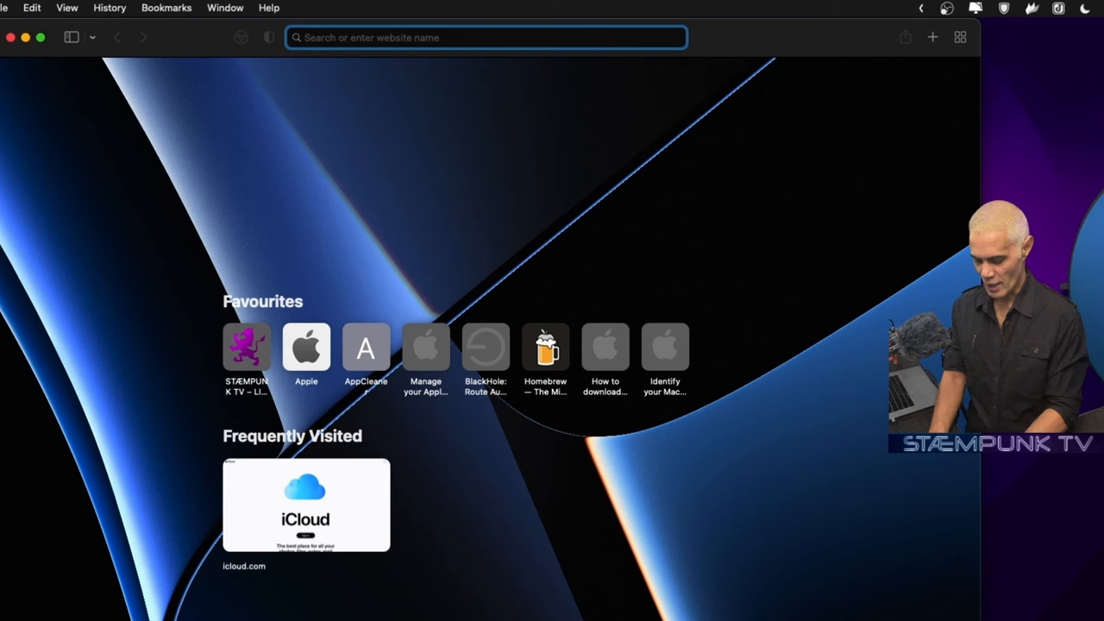
text(appleid.apple.com)
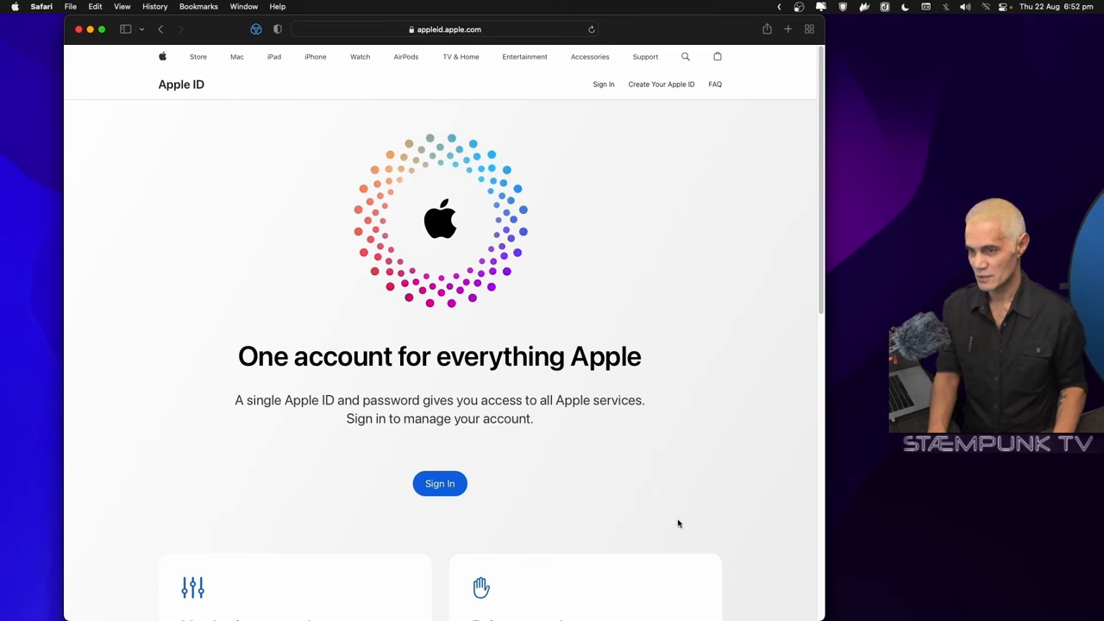
click(438, 483)
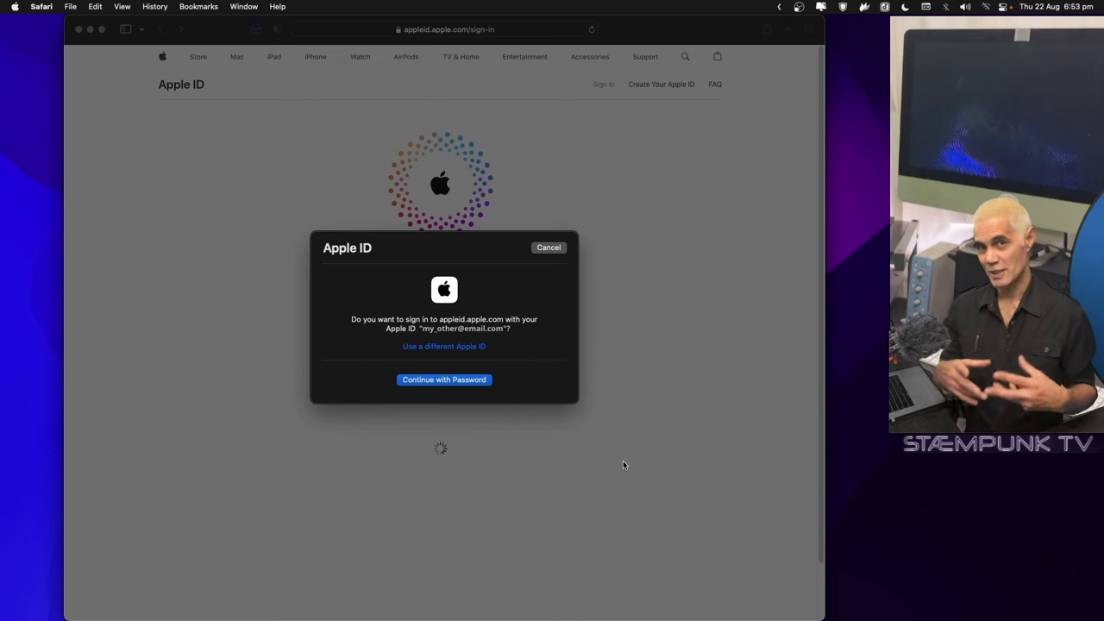
mouse_move(559, 349)
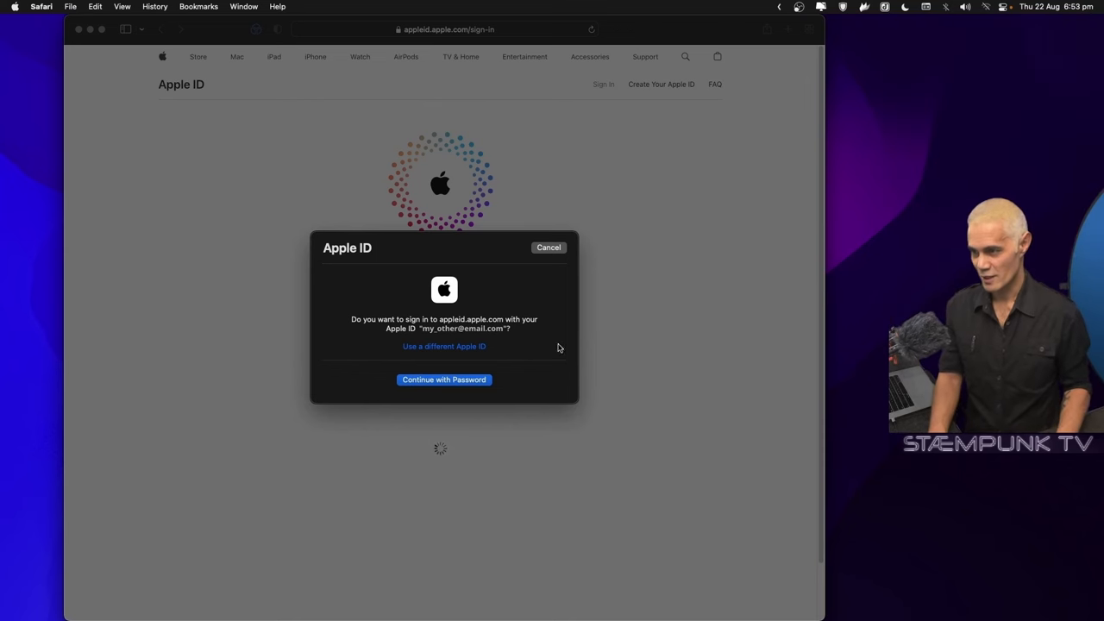
click(444, 380)
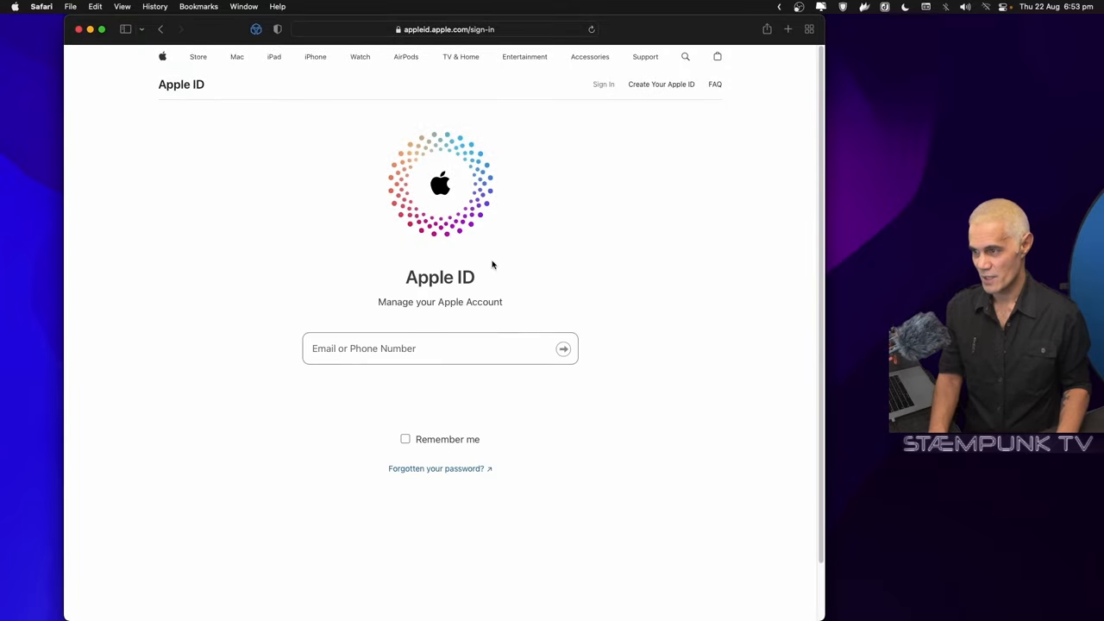
Submit the account email and password on the Apple ID sign-in form
click(440, 349)
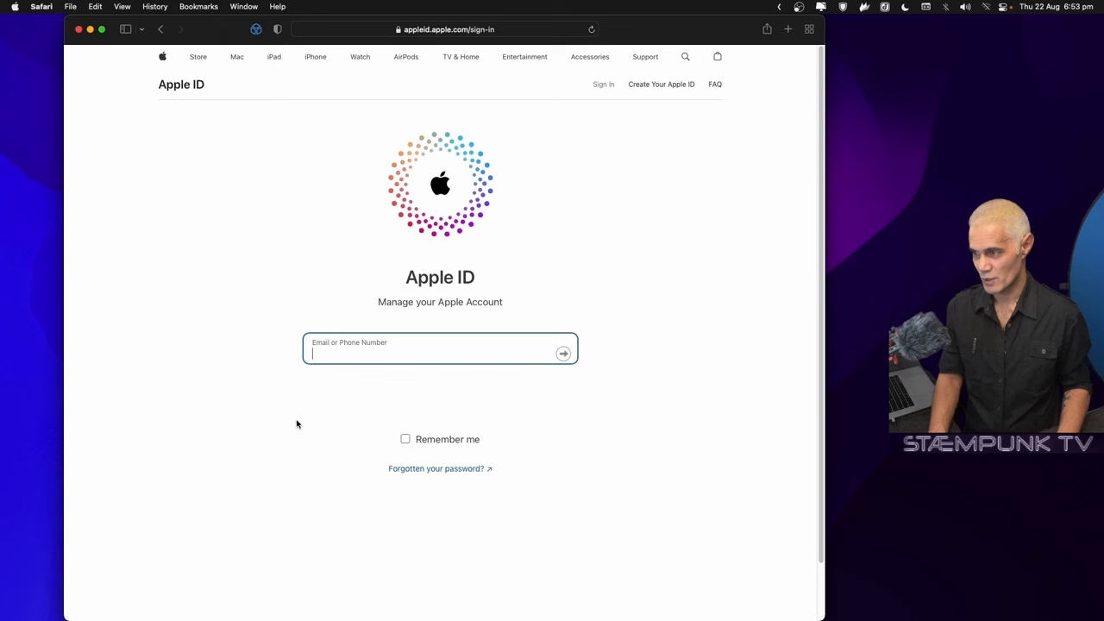
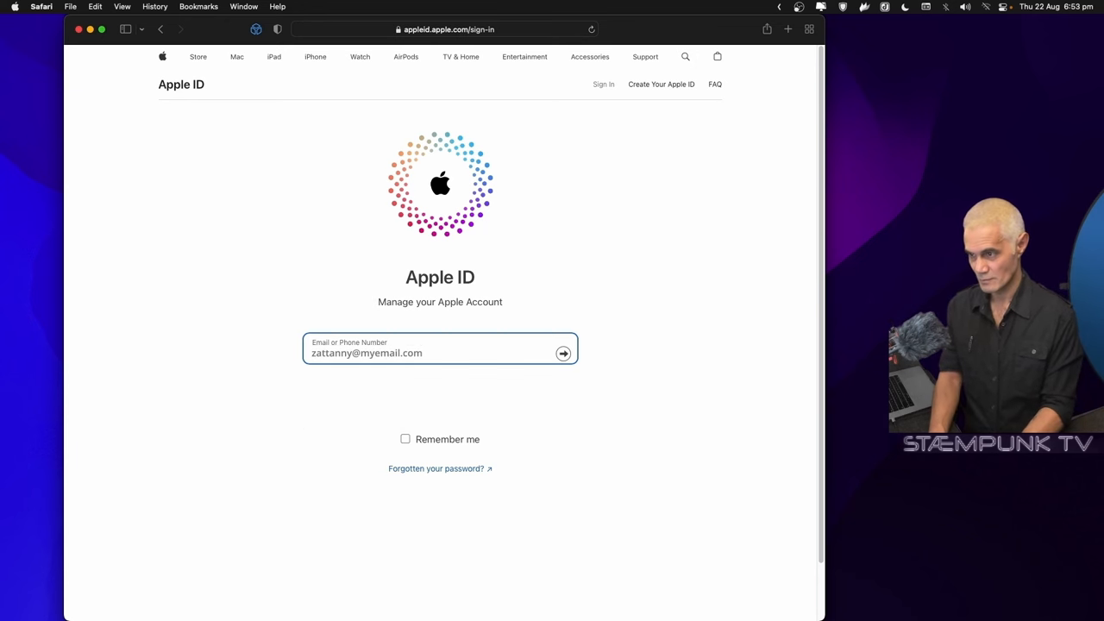
click(562, 352)
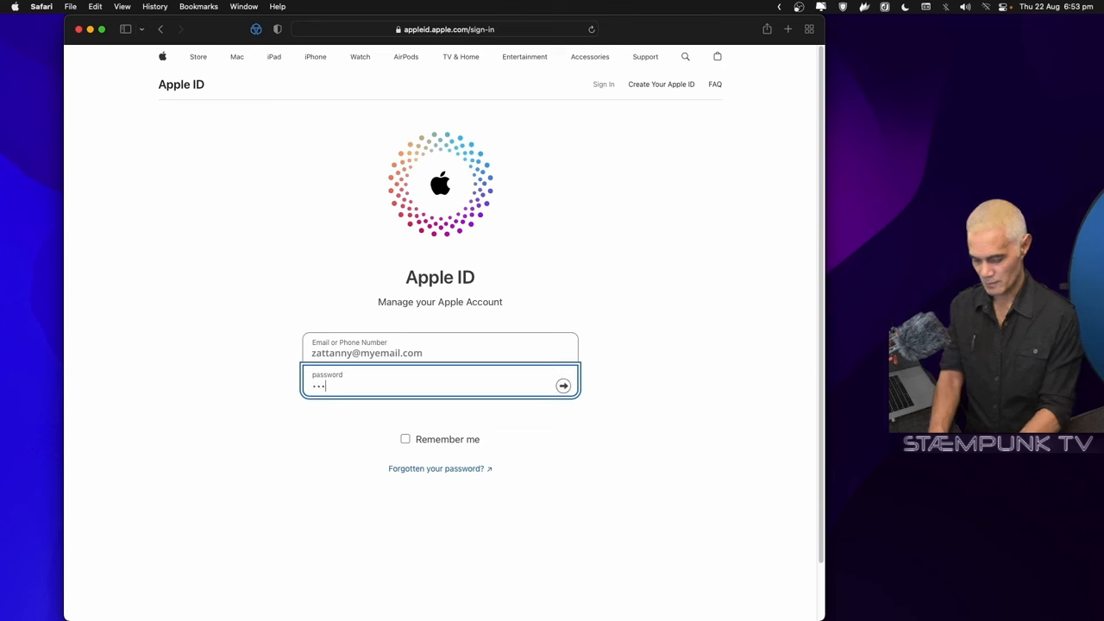
text(password)
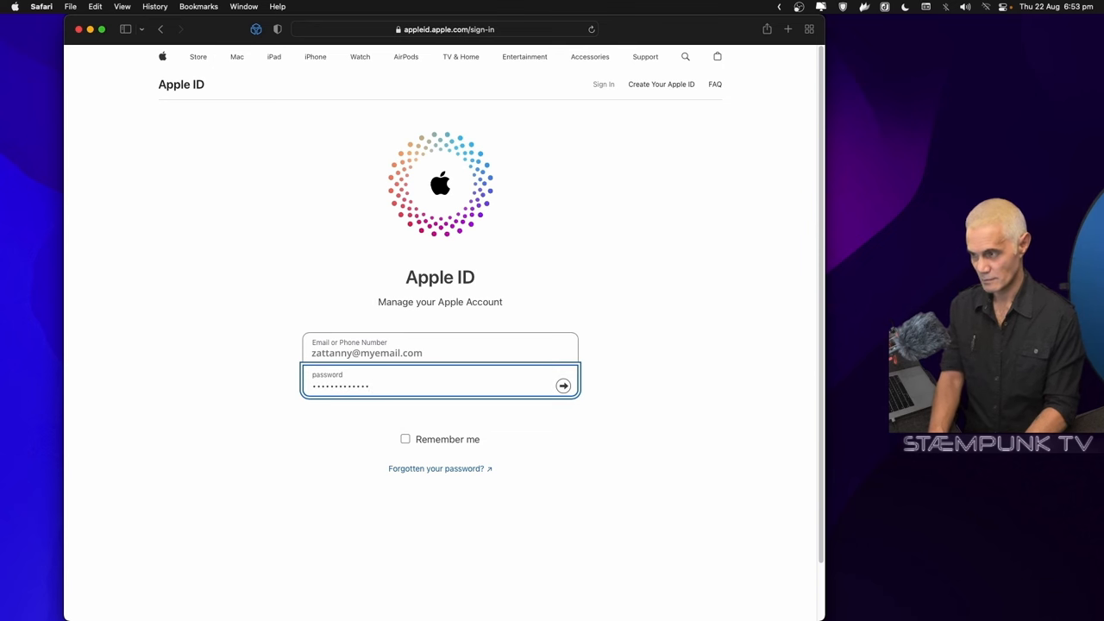
click(563, 387)
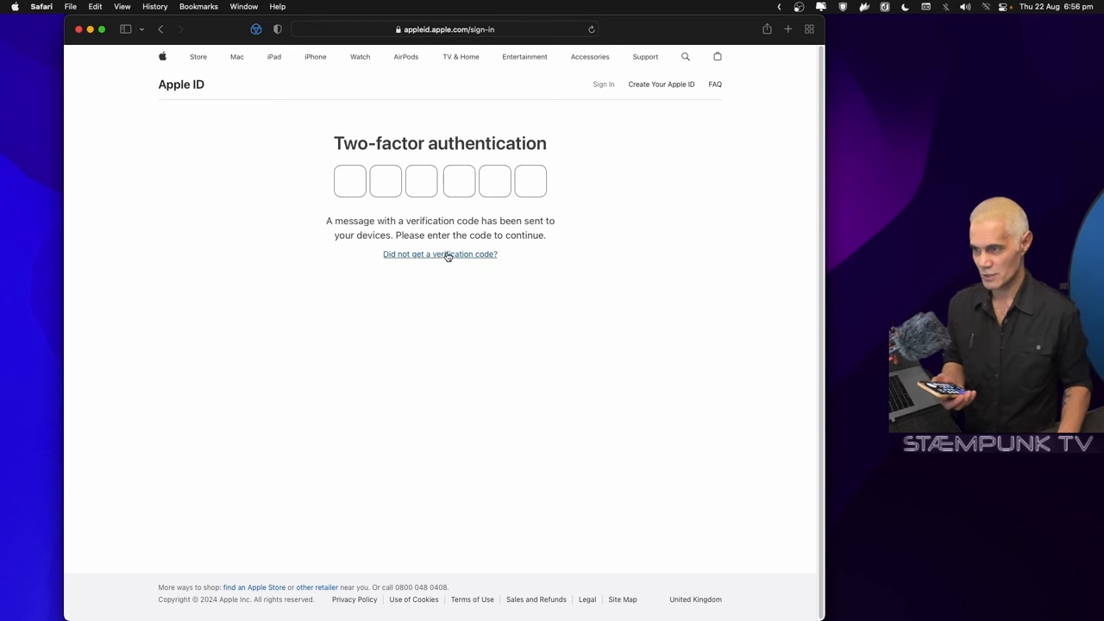
click(440, 254)
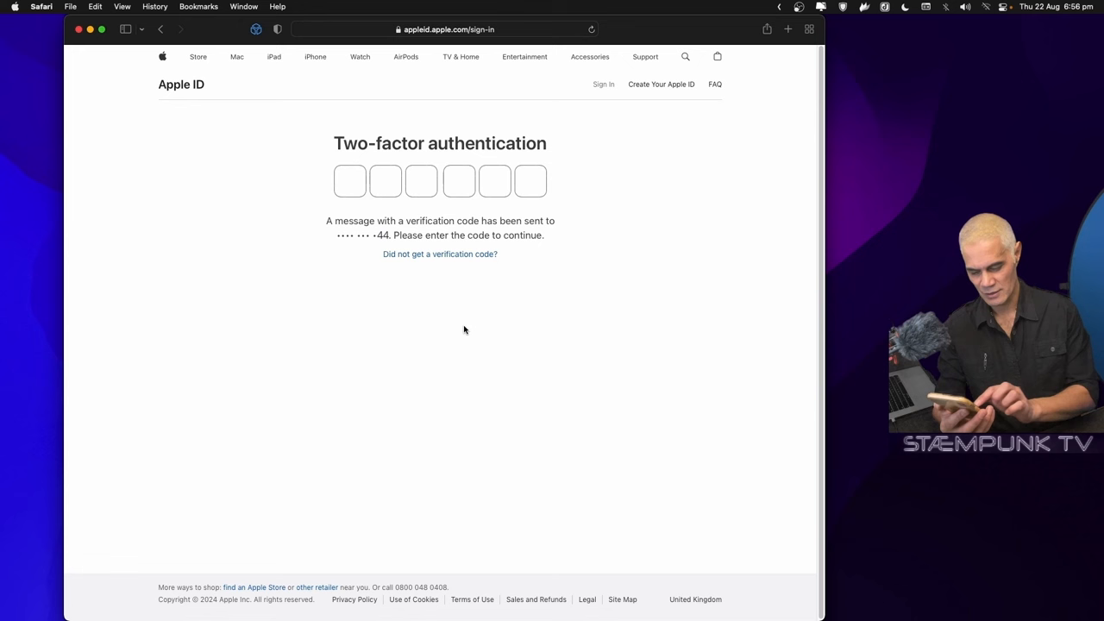
click(348, 182)
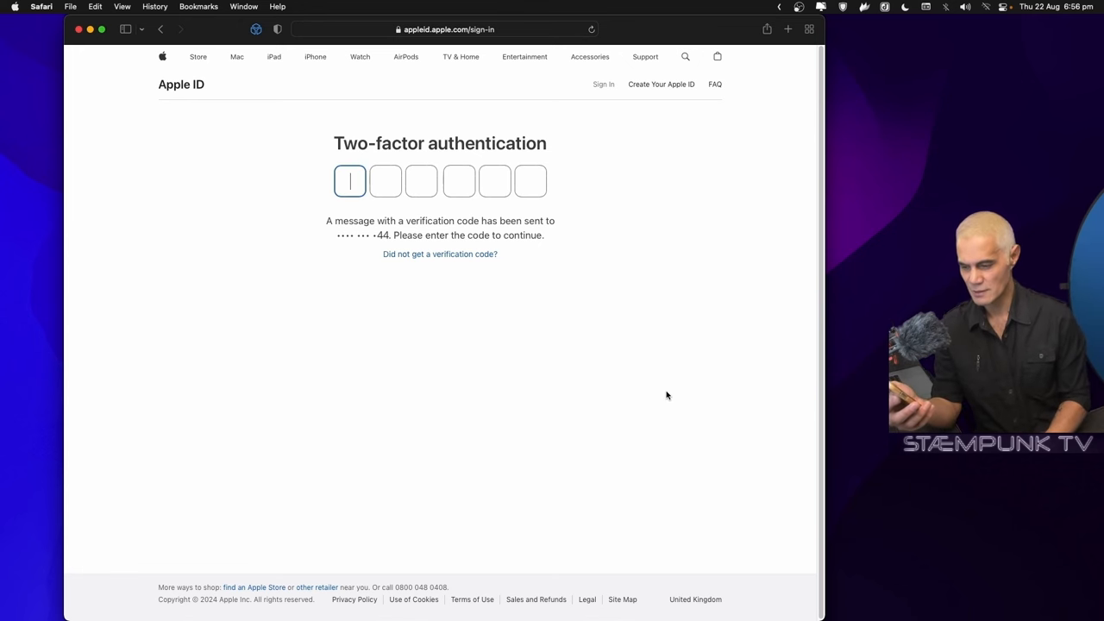
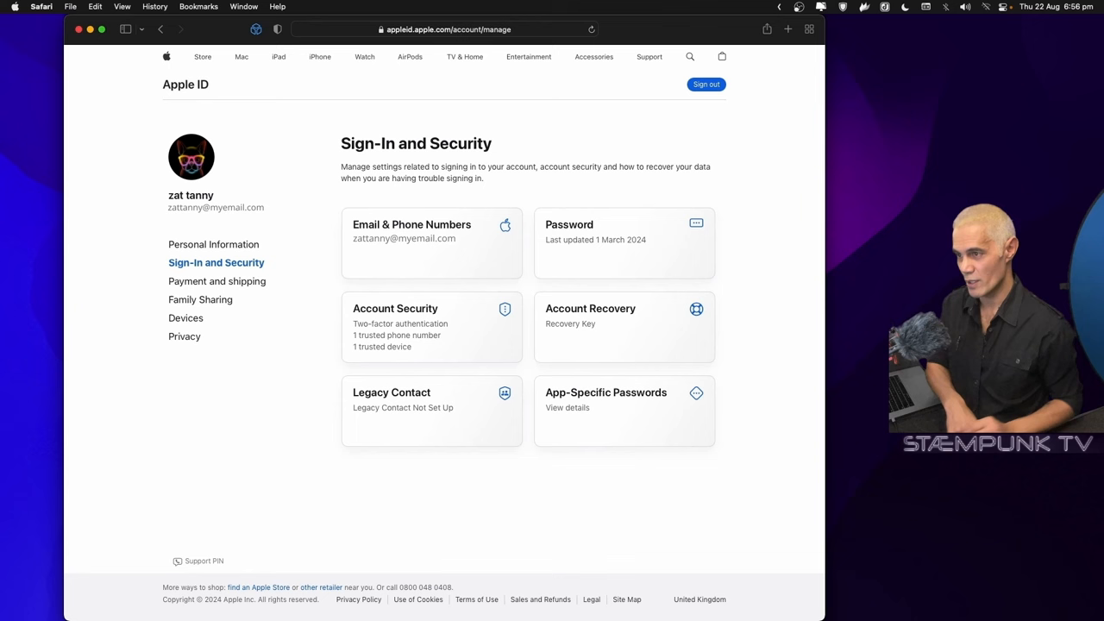
mouse_move(218, 349)
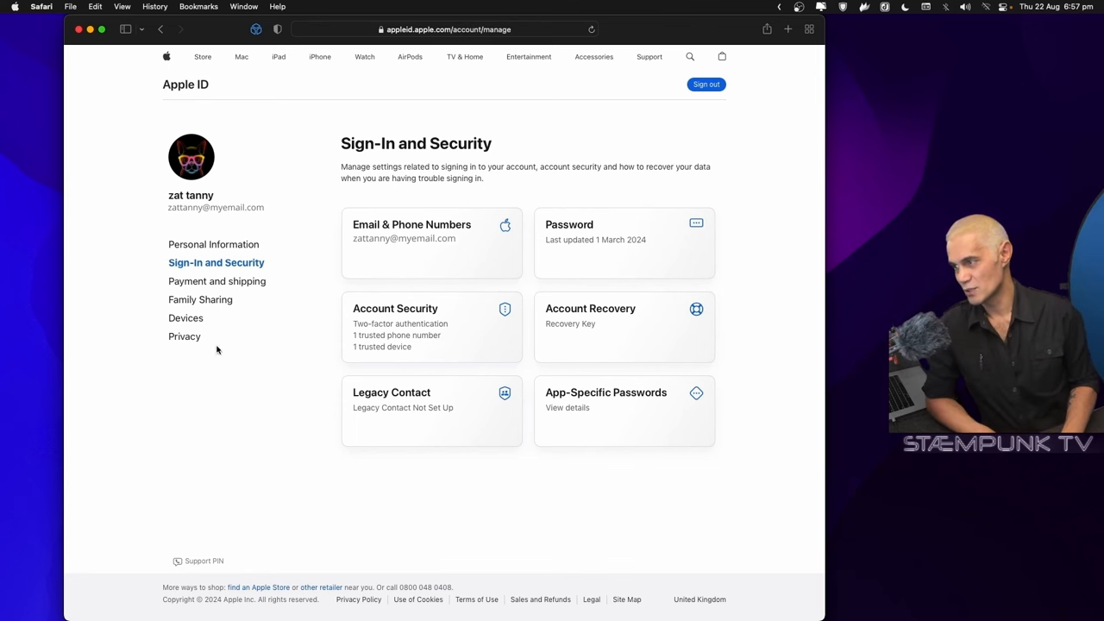
From Devices, view the MacBook Pro's details and open Find My Mac on iCloud.com
click(186, 318)
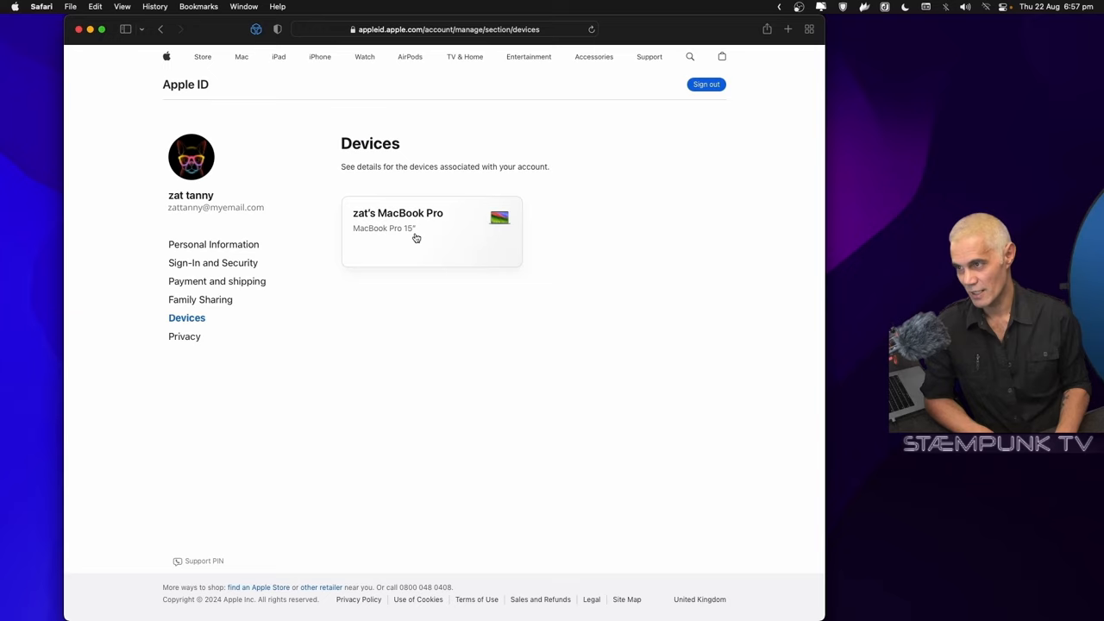
click(432, 228)
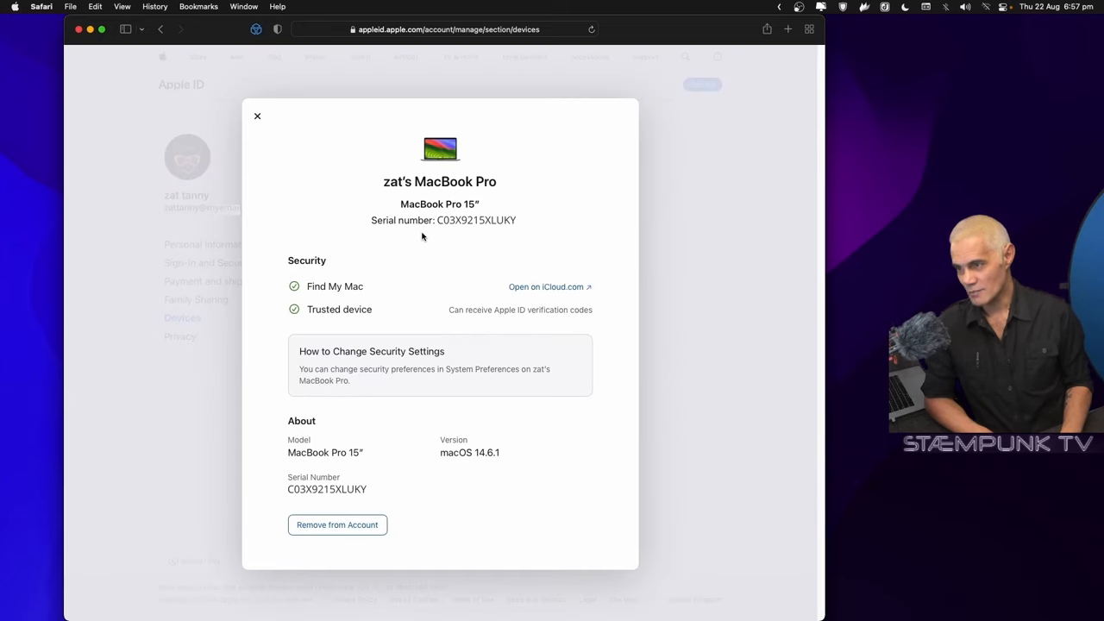
double_click(352, 287)
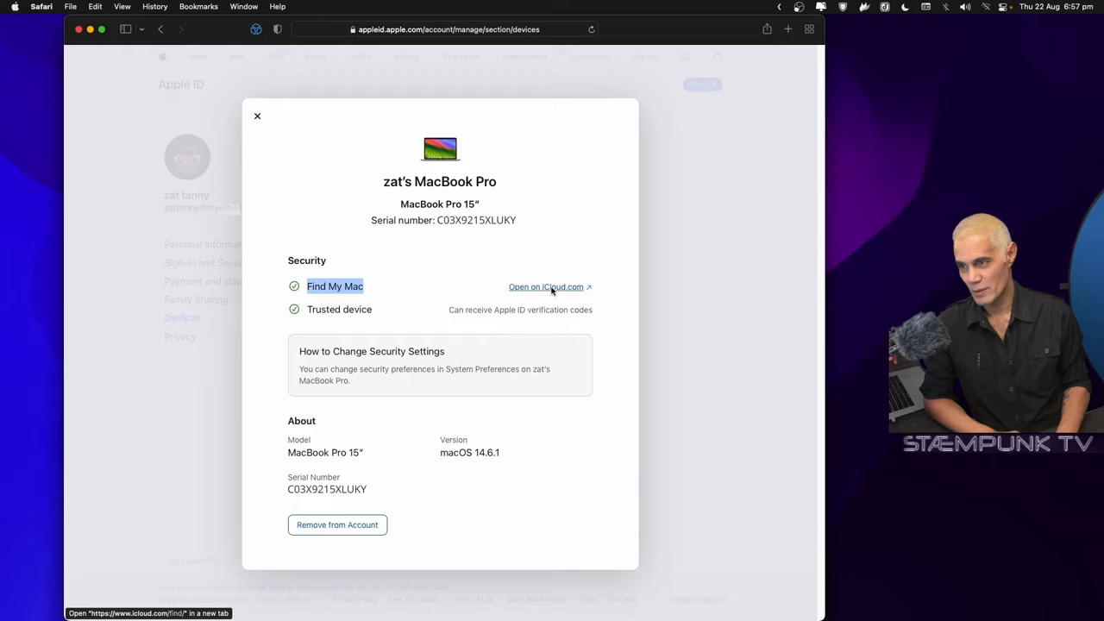
click(545, 287)
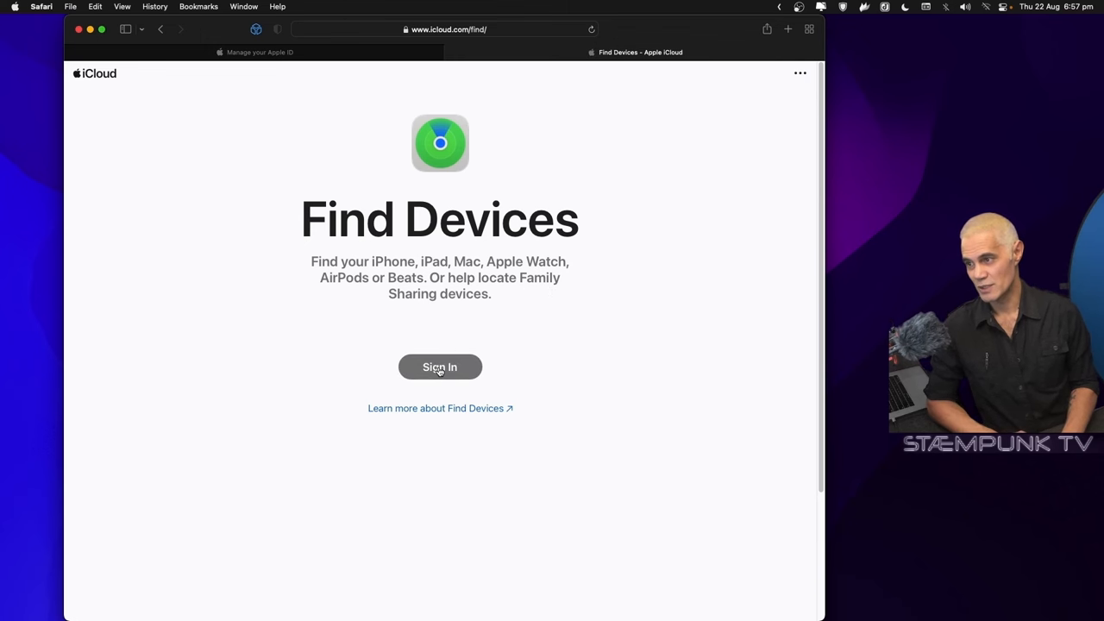
click(440, 366)
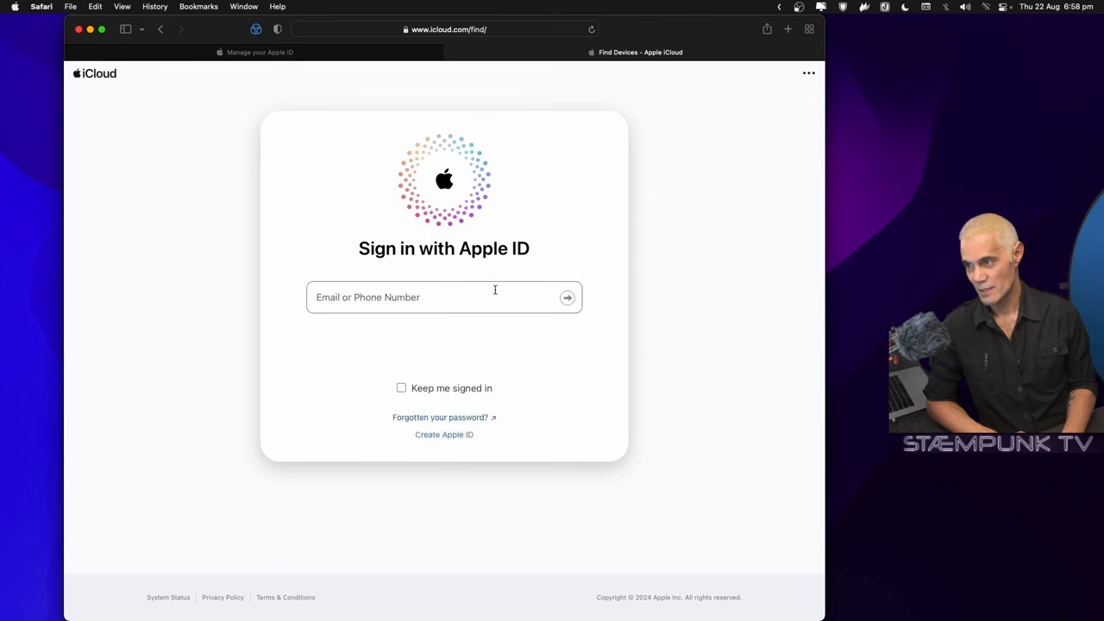
click(444, 297)
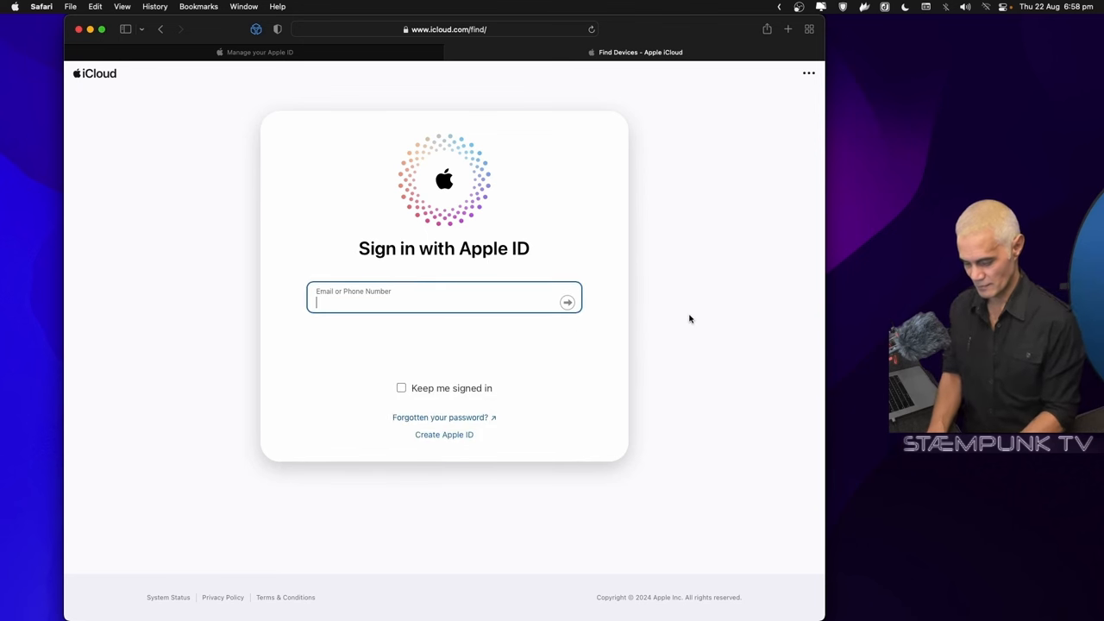
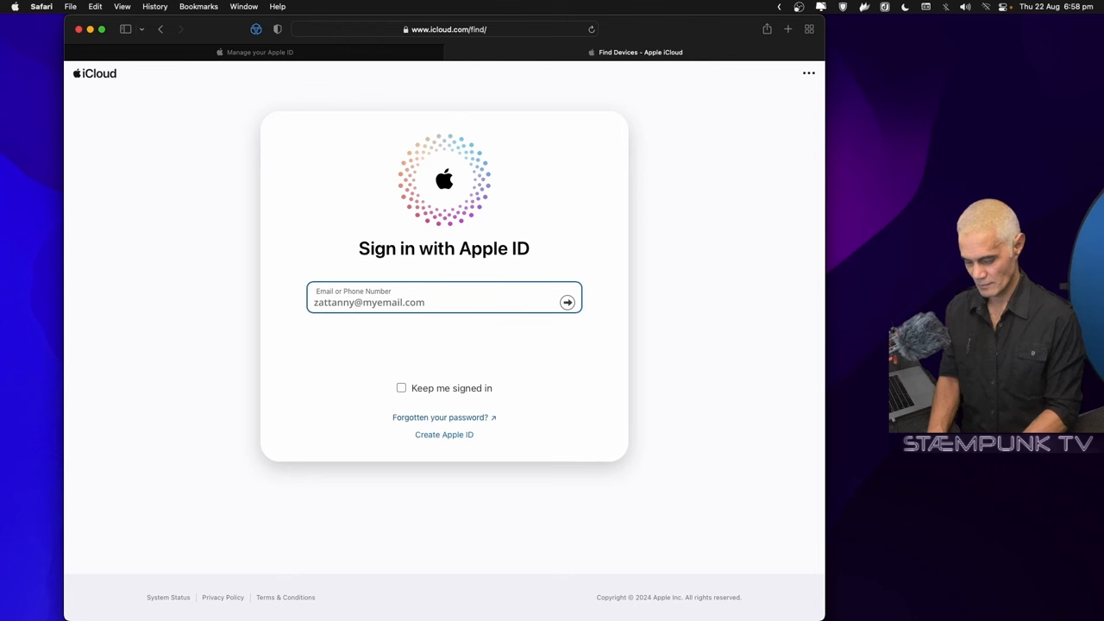
text(•••••)
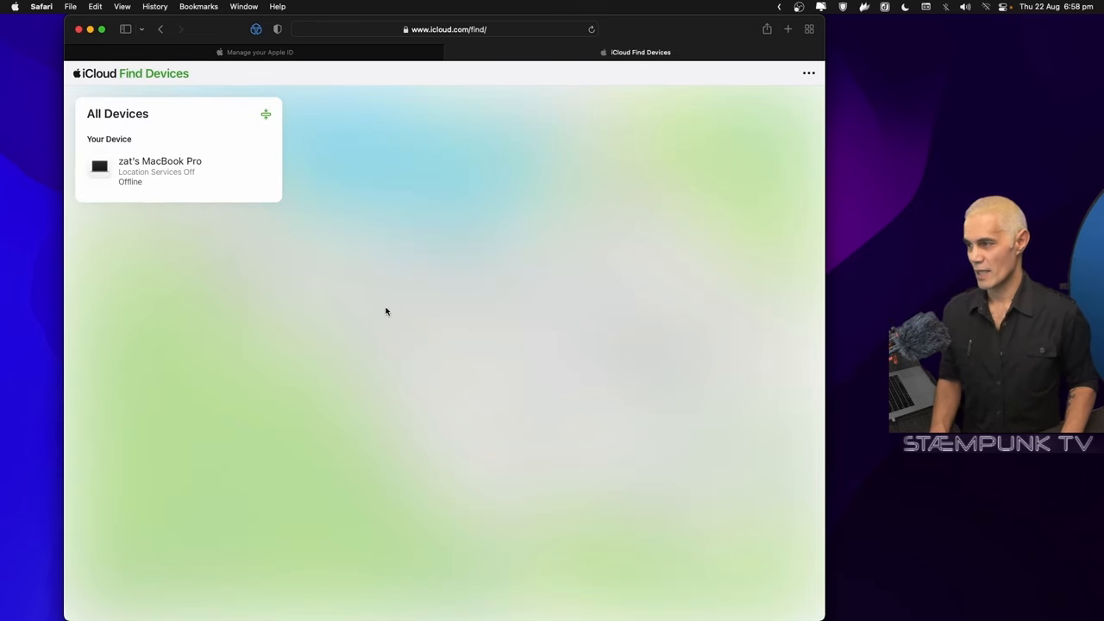
mouse_move(385, 314)
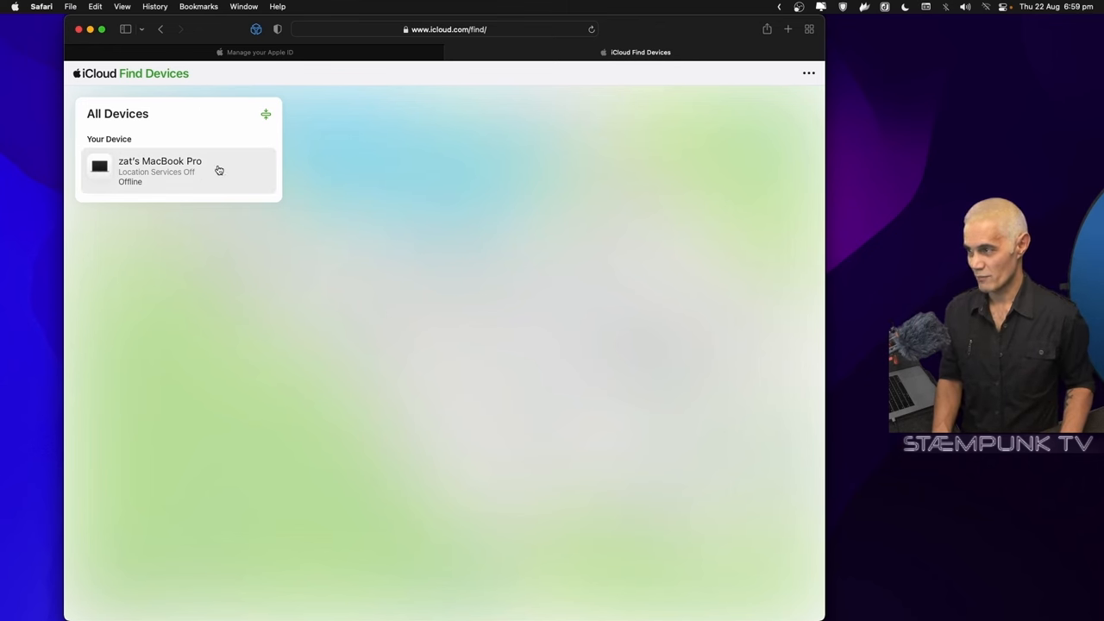
View the MacBook Pro's options, start Erase Mac, then dismiss the prompt without erasing
click(158, 171)
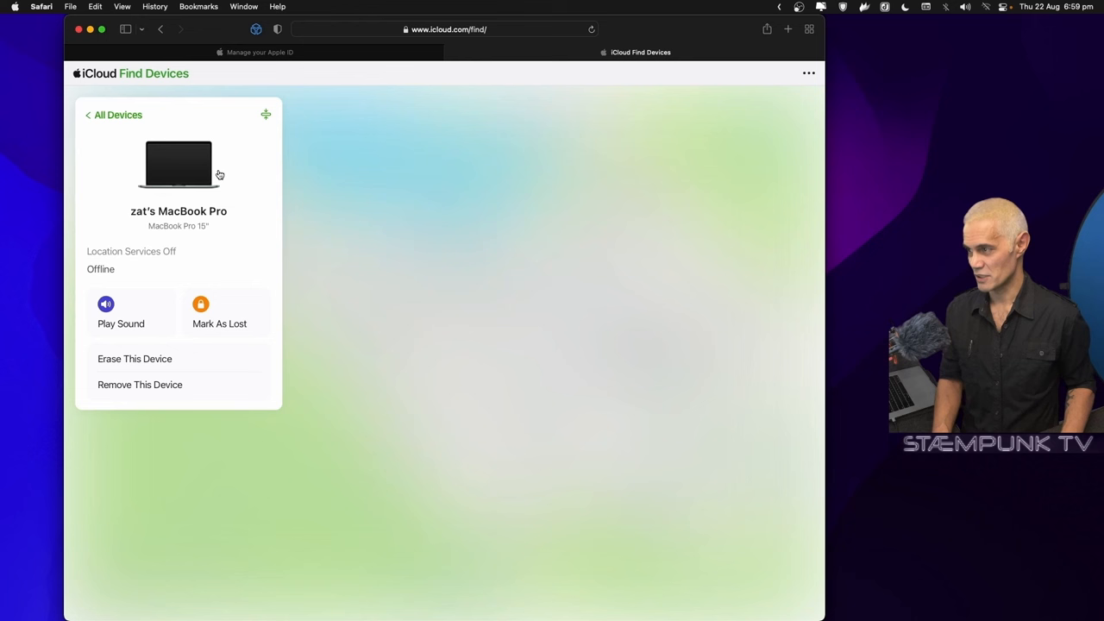
mouse_move(317, 366)
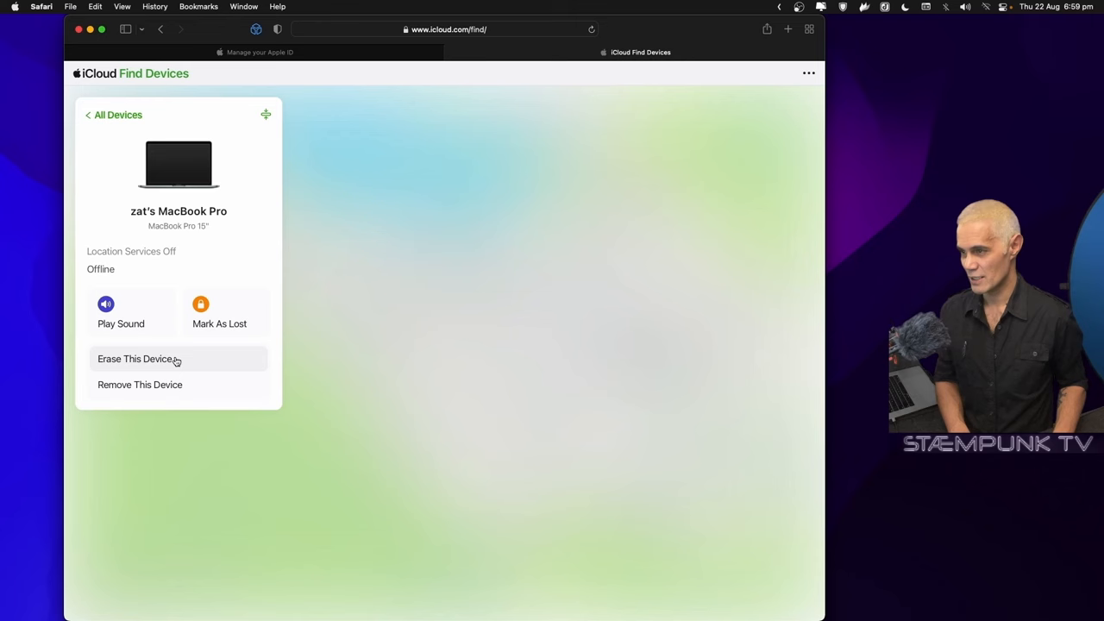
click(135, 359)
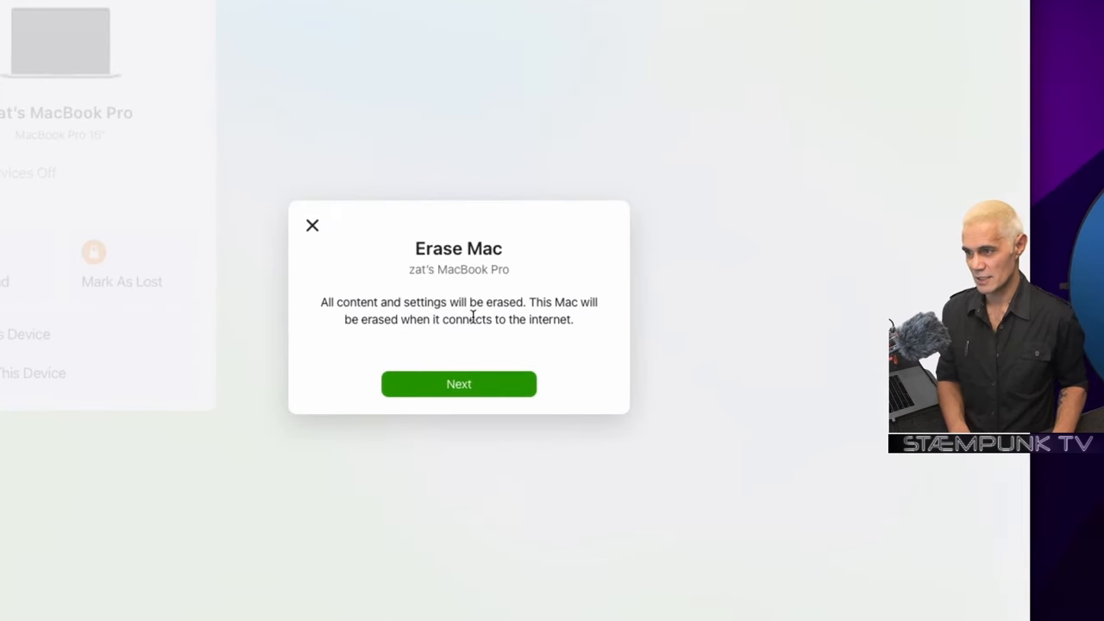
mouse_move(583, 324)
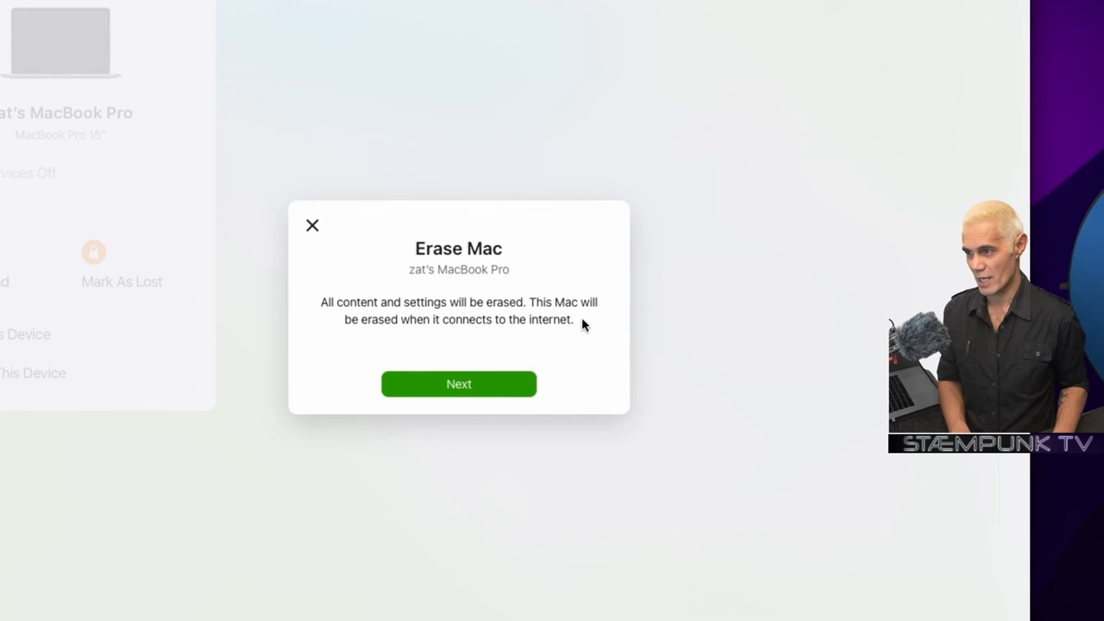
mouse_move(556, 337)
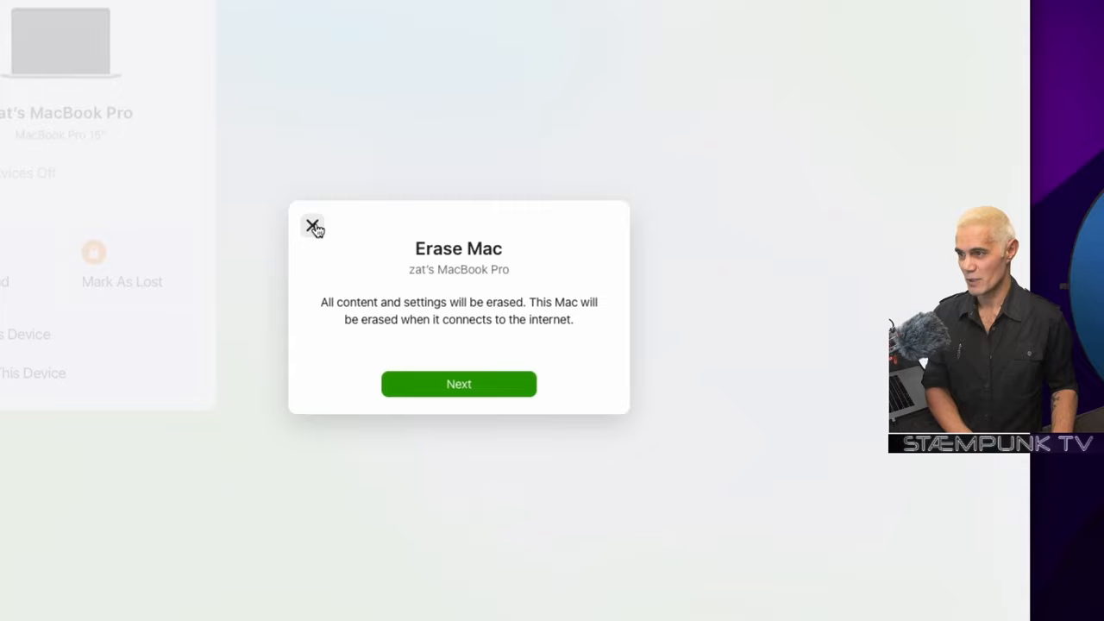
click(313, 226)
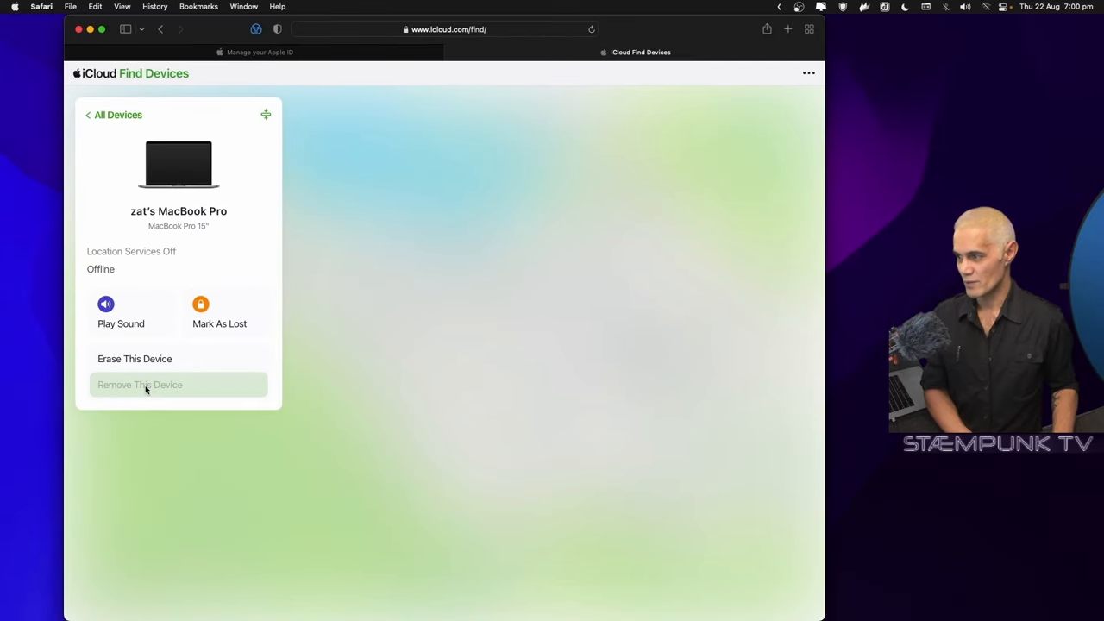
Remove the MacBook Pro from the account, confirming with the Apple Account password
click(138, 385)
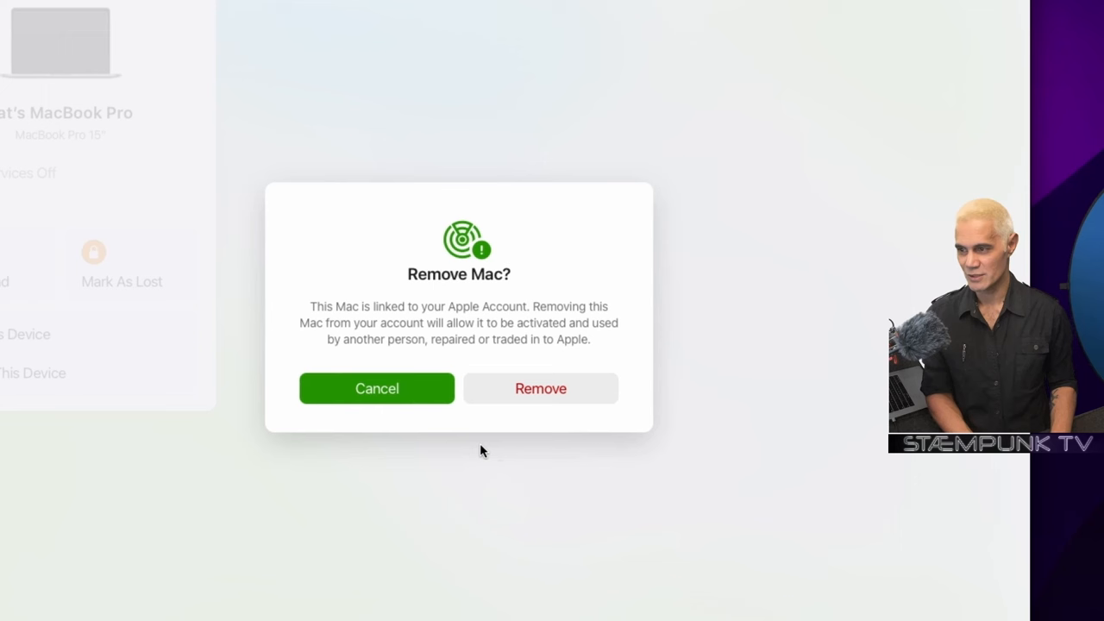
mouse_move(553, 432)
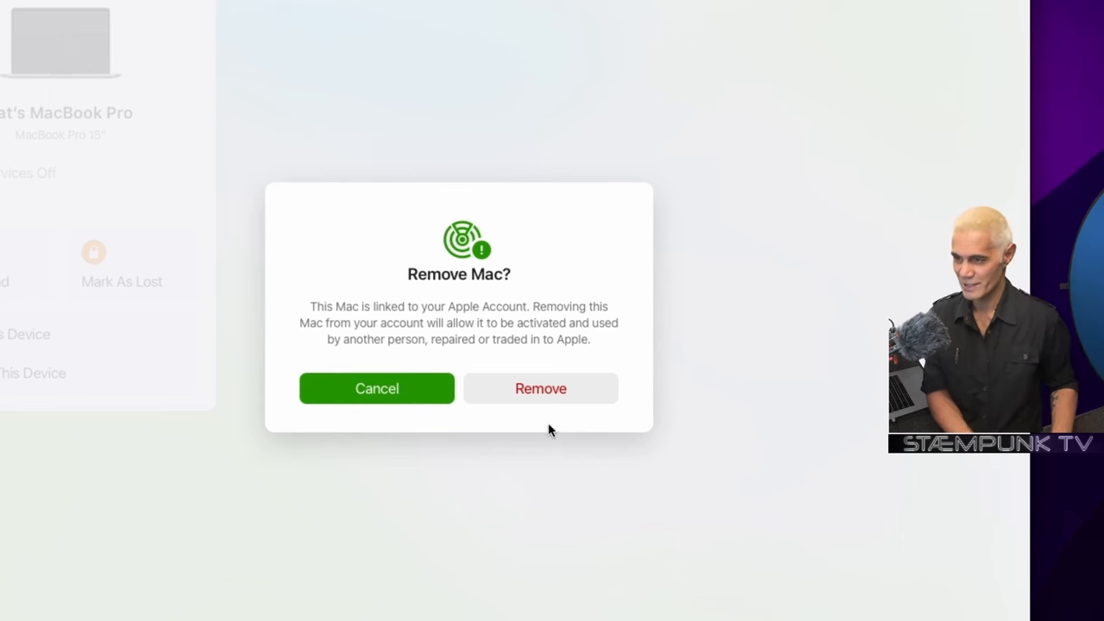
click(542, 388)
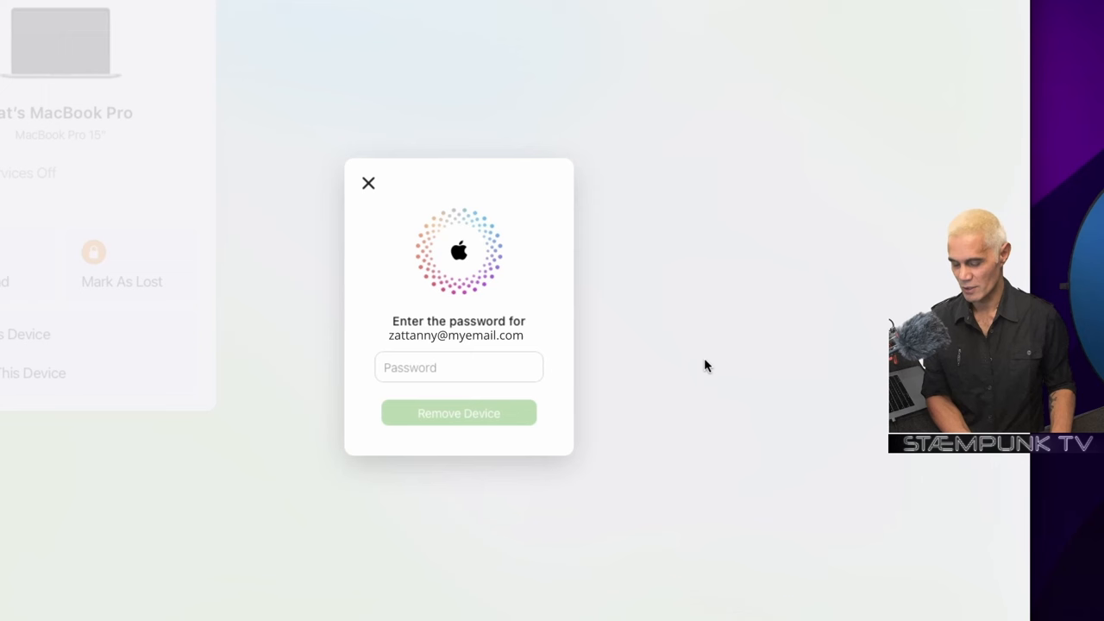
text(•••)
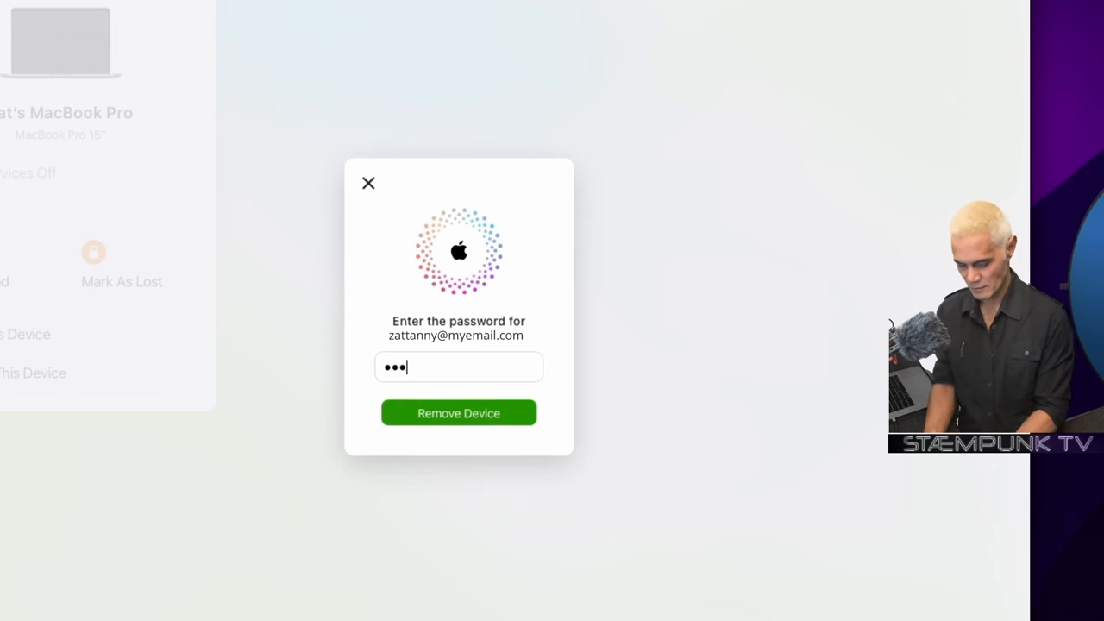
text(password)
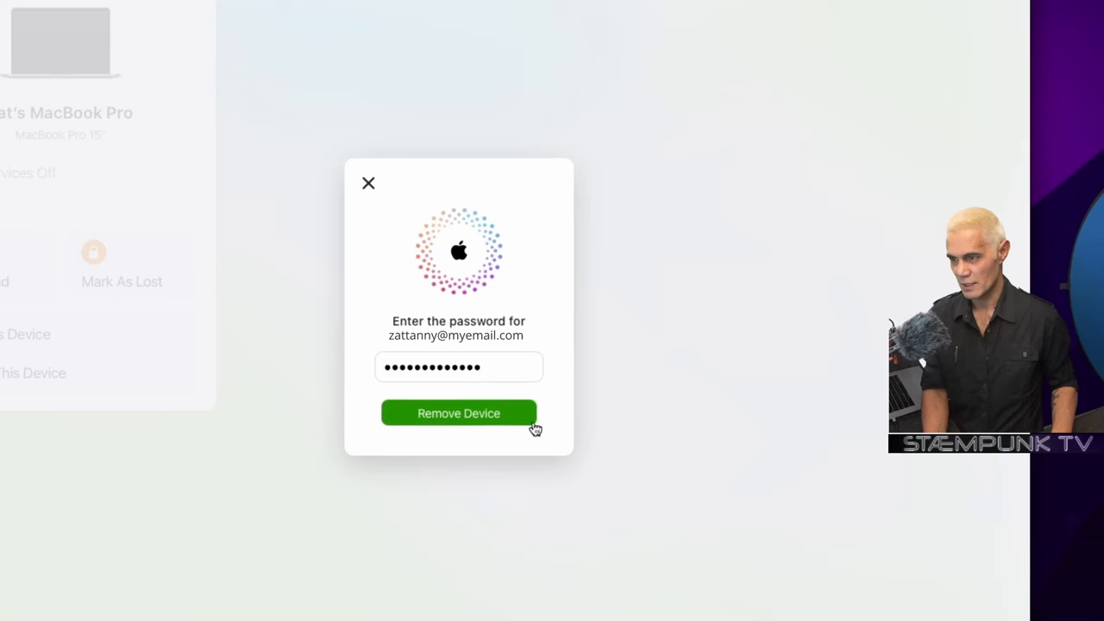
click(459, 414)
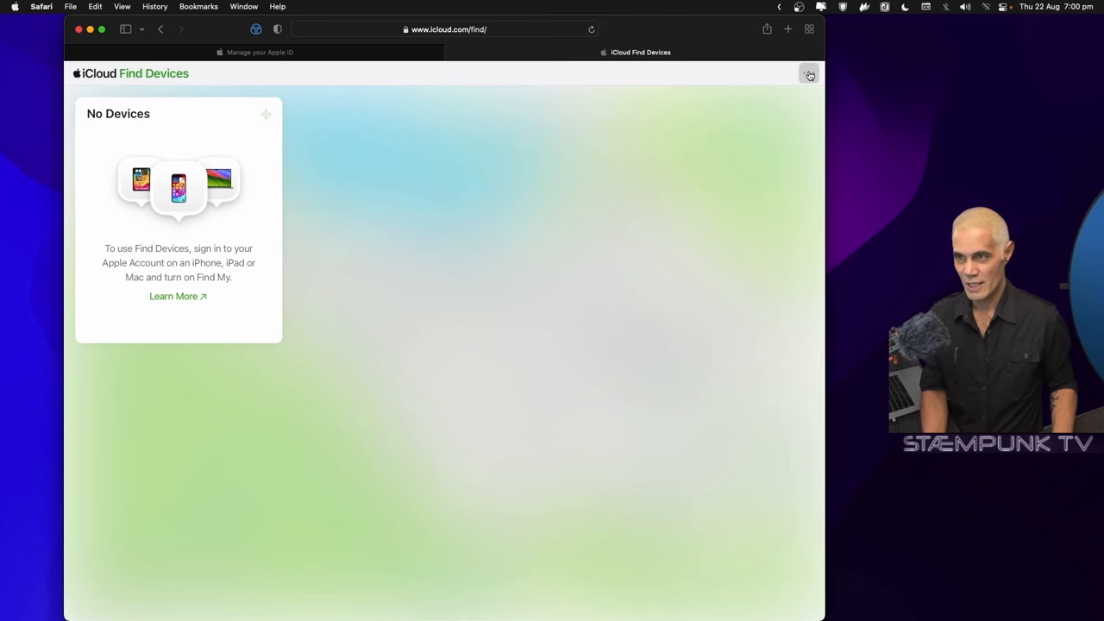
Sign out of iCloud, remove the MacBook Pro on the Apple ID Devices page, and sign out
click(807, 72)
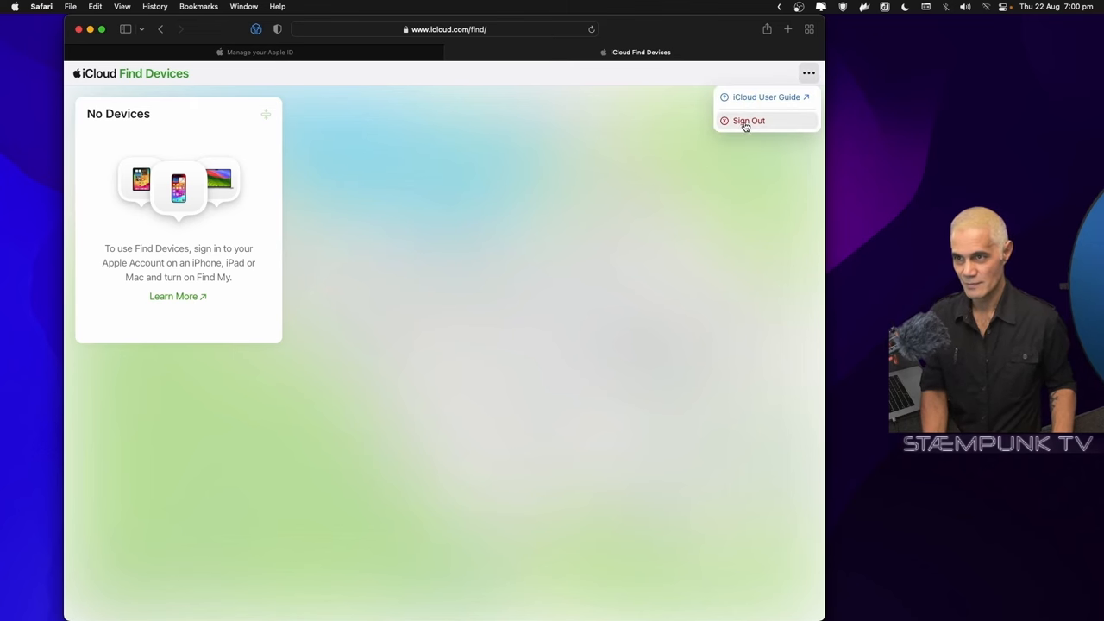
click(749, 121)
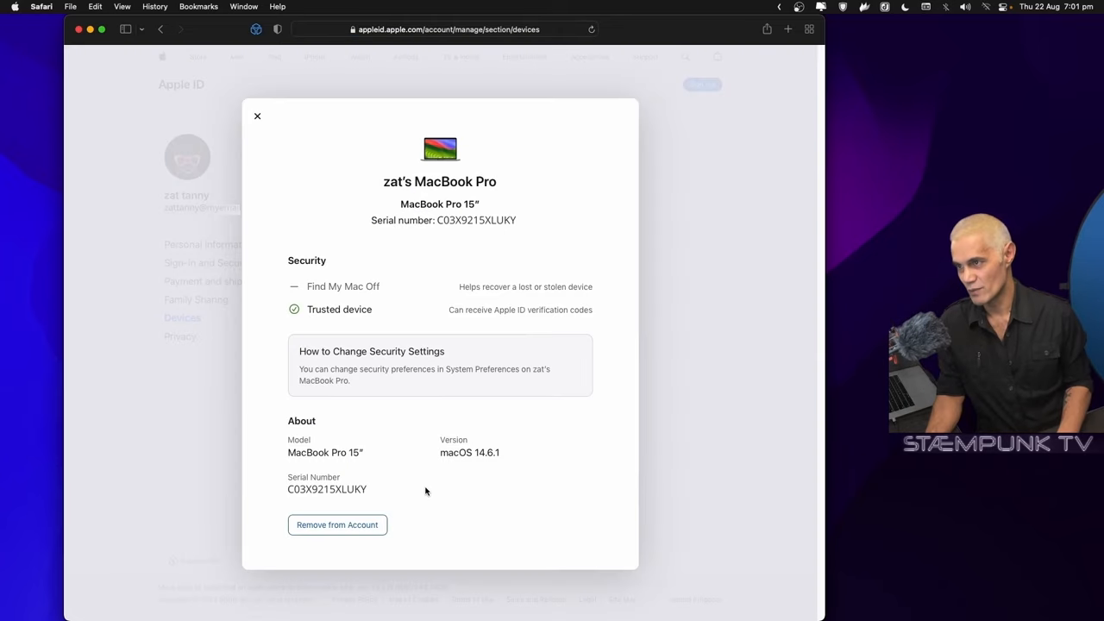
click(337, 525)
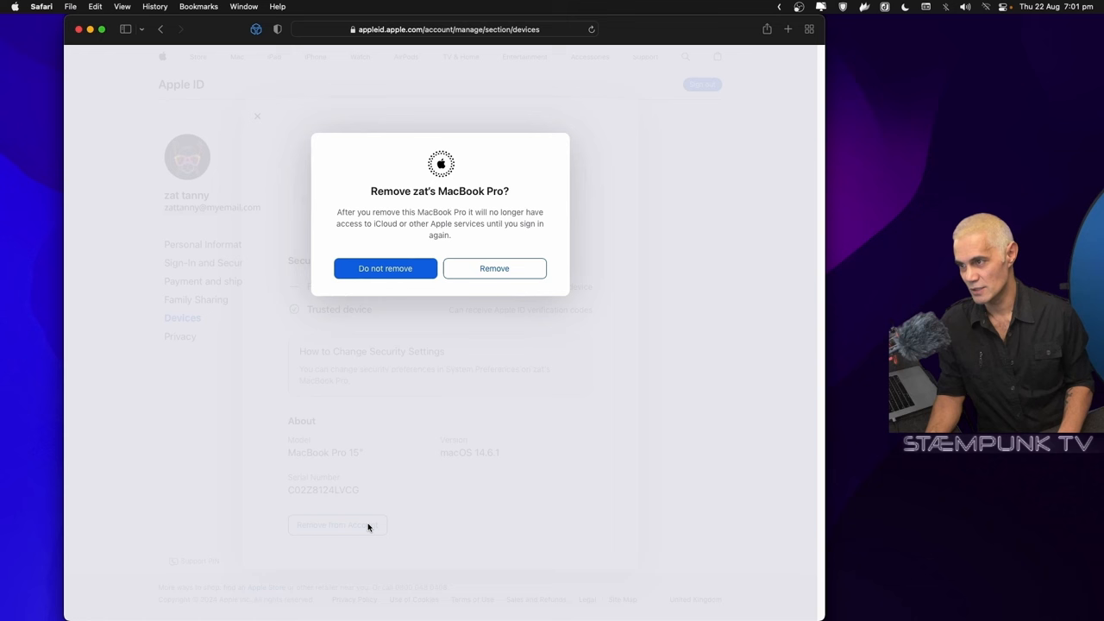
click(494, 270)
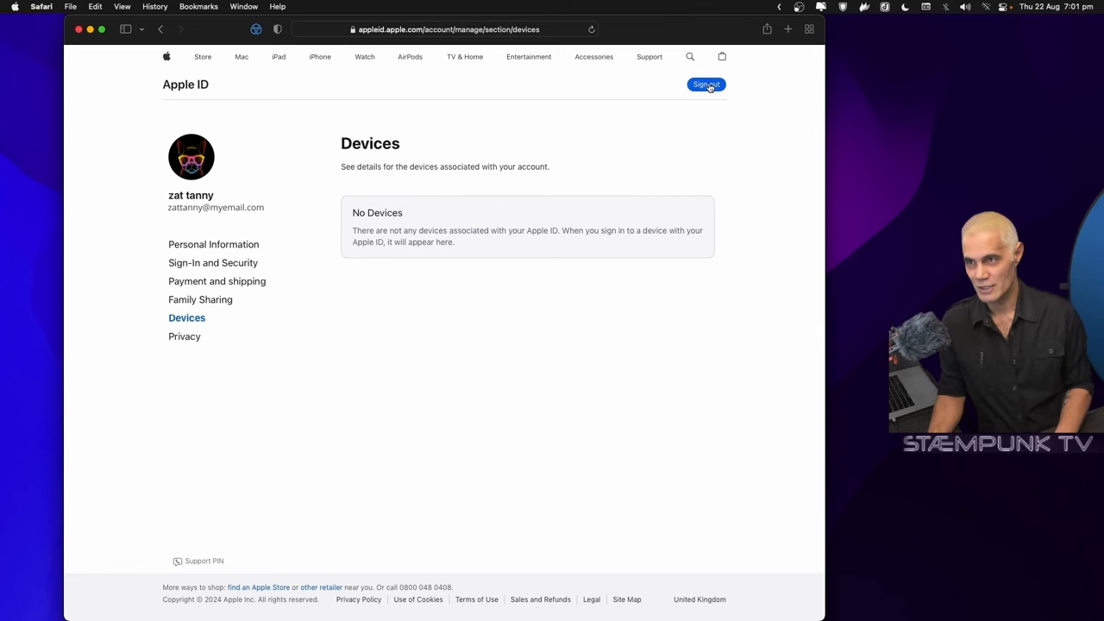
click(706, 84)
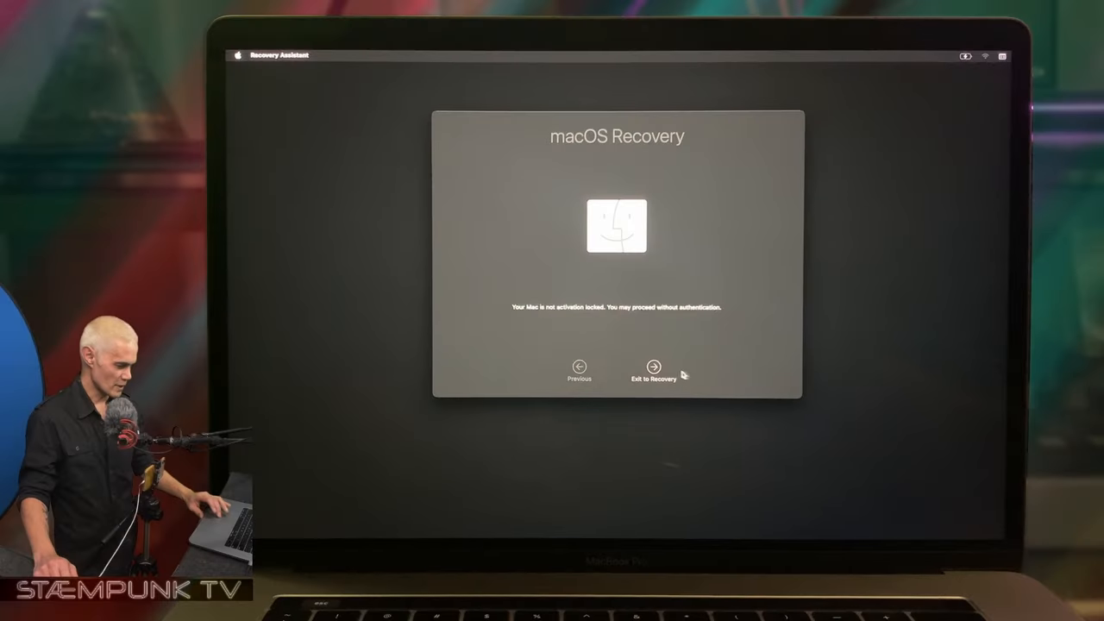
Exit the activation check to Recovery and launch Disk Utility from the utilities list
click(654, 371)
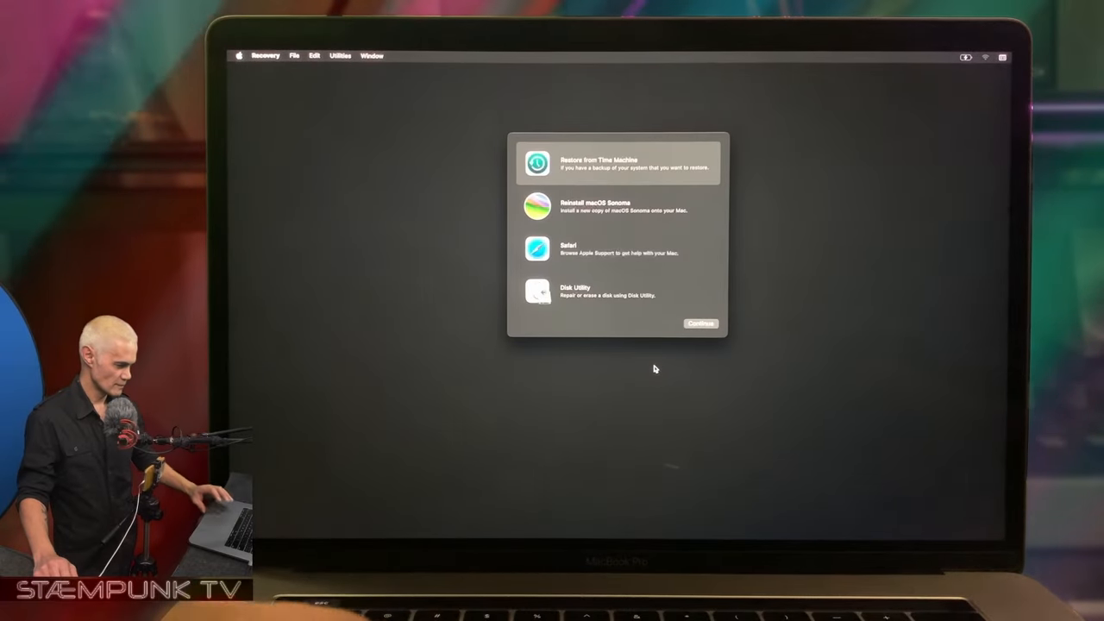
mouse_move(424, 176)
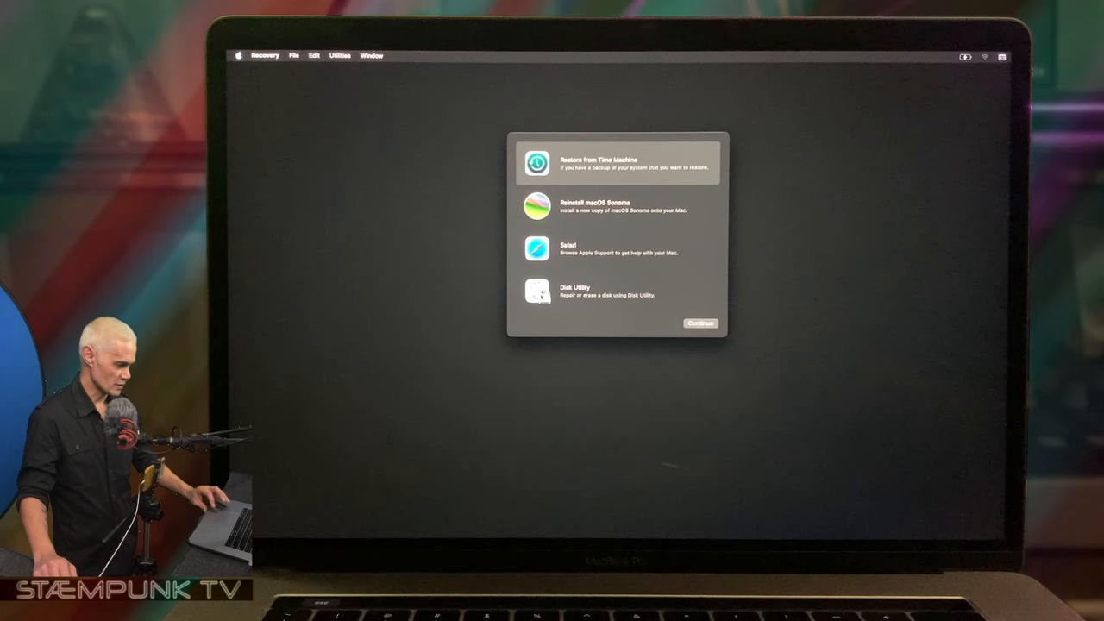
click(612, 290)
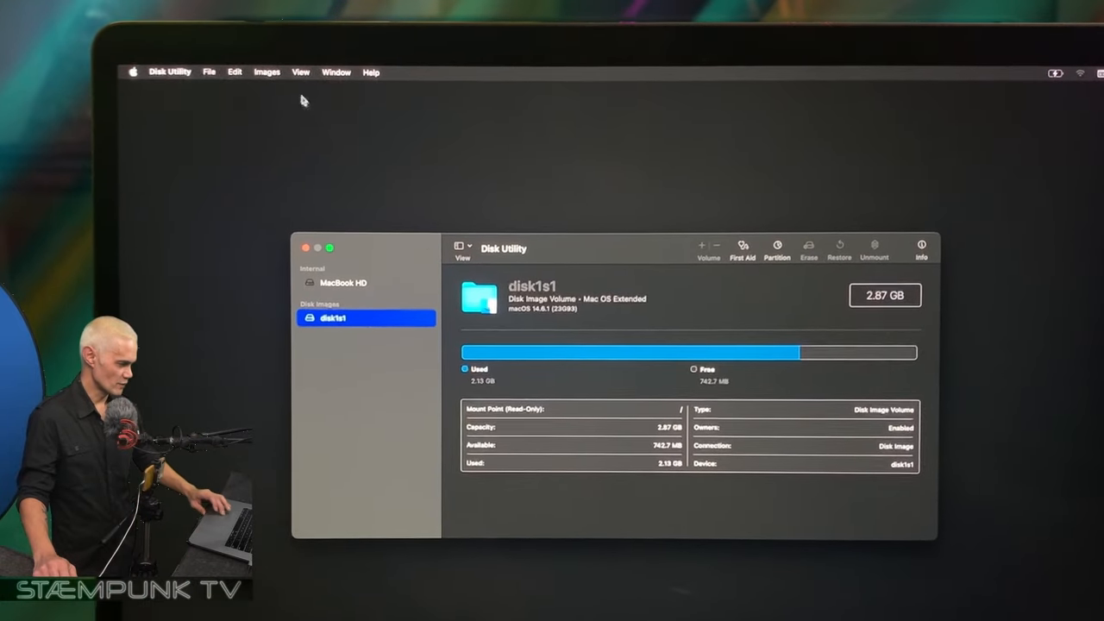
Show all devices, select the APPLE SSD AP0512M Media drive and bring up its Erase prompt
click(301, 72)
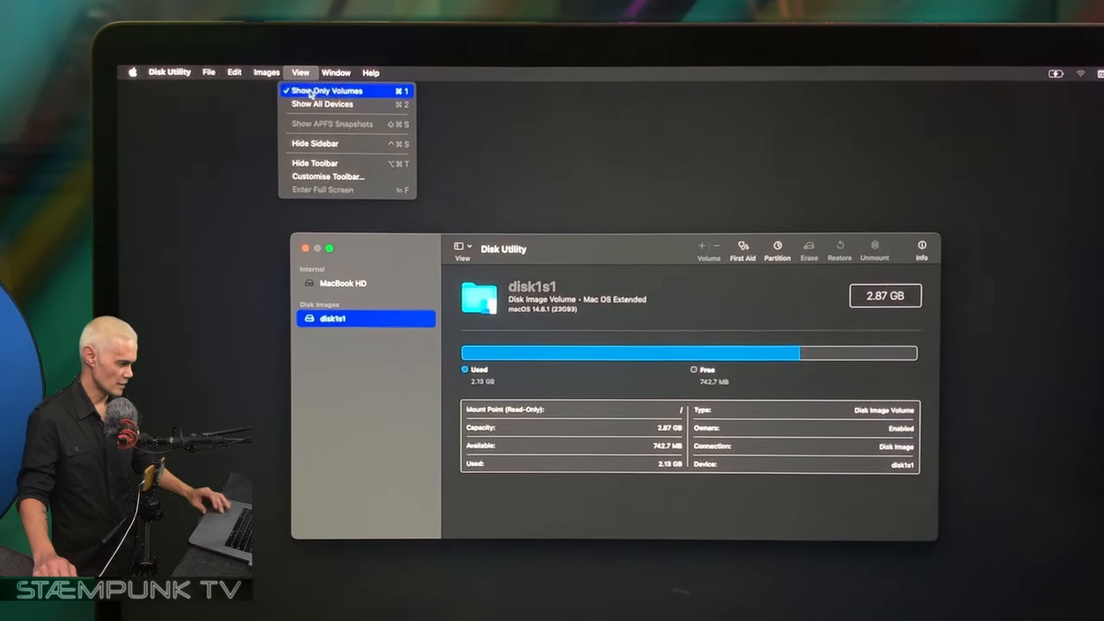
click(321, 104)
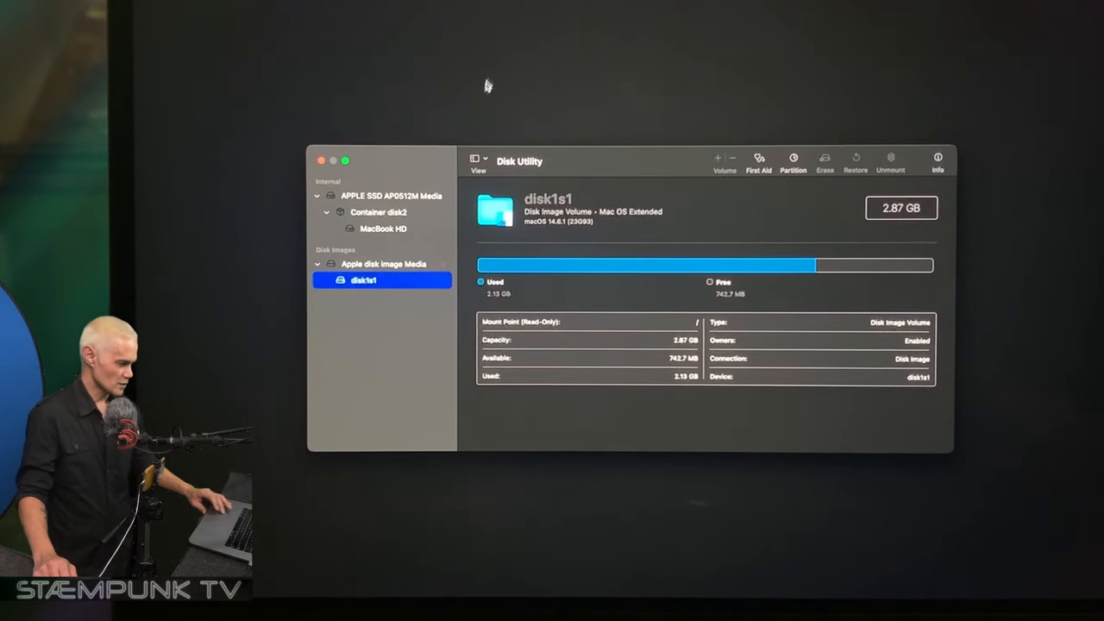
click(390, 197)
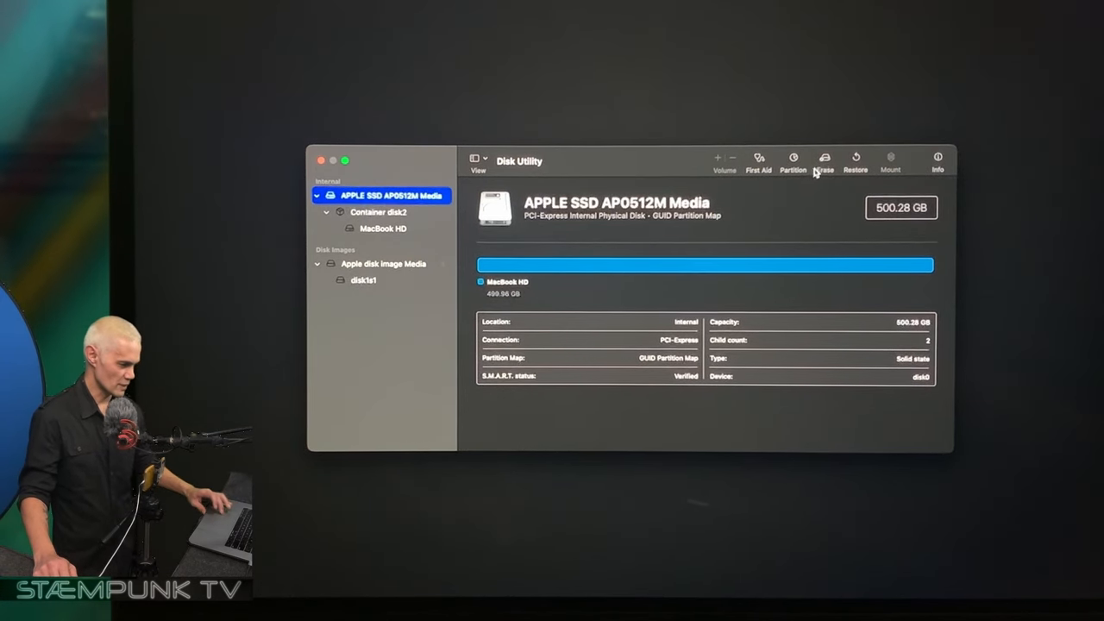
click(825, 160)
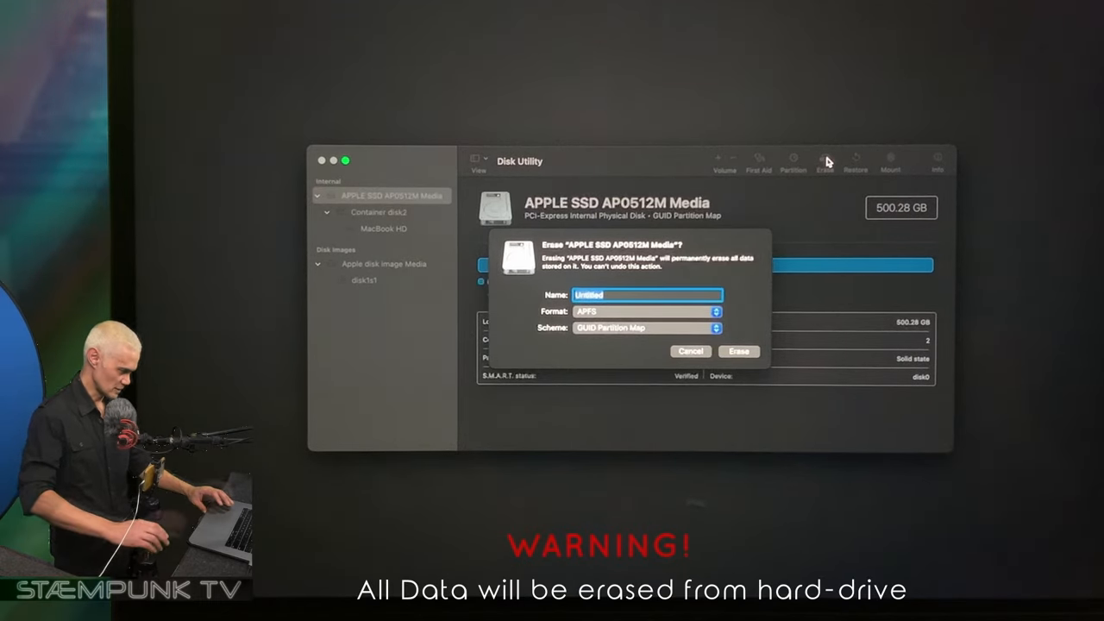
Erase the internal SSD as an APFS volume named 'MacBook HD' with GUID Partition Map, then finish
text(MacBook HD)
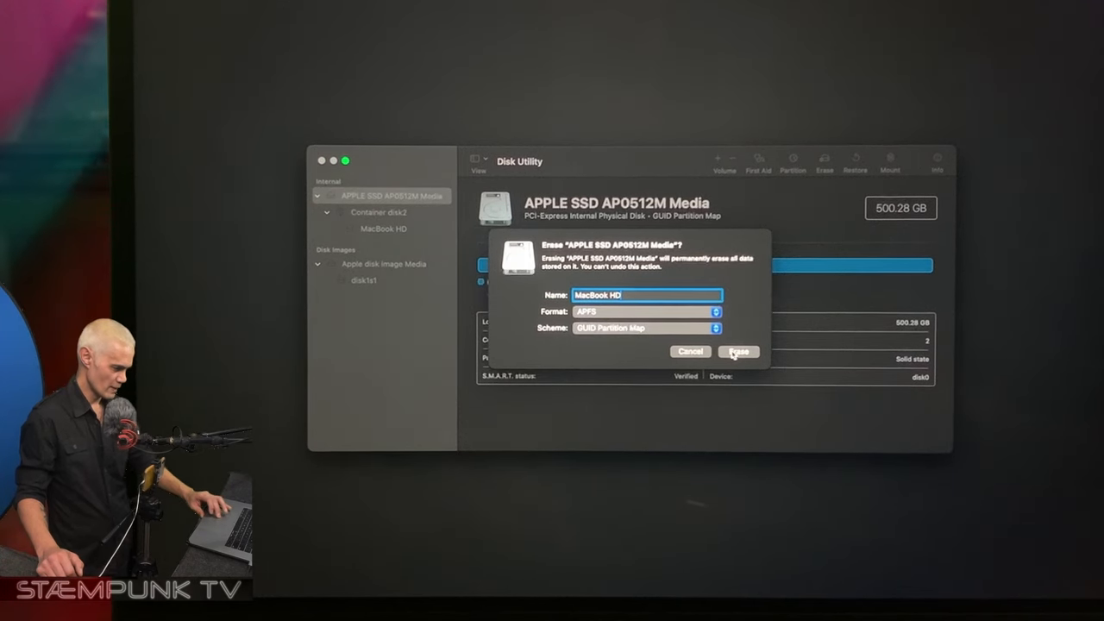
click(738, 352)
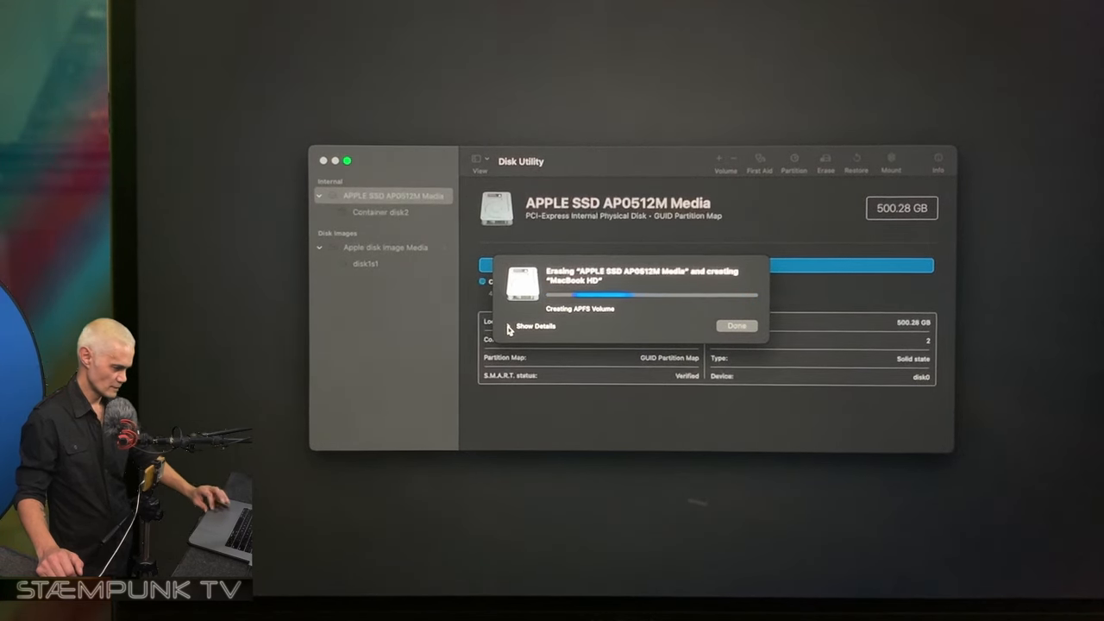
click(535, 325)
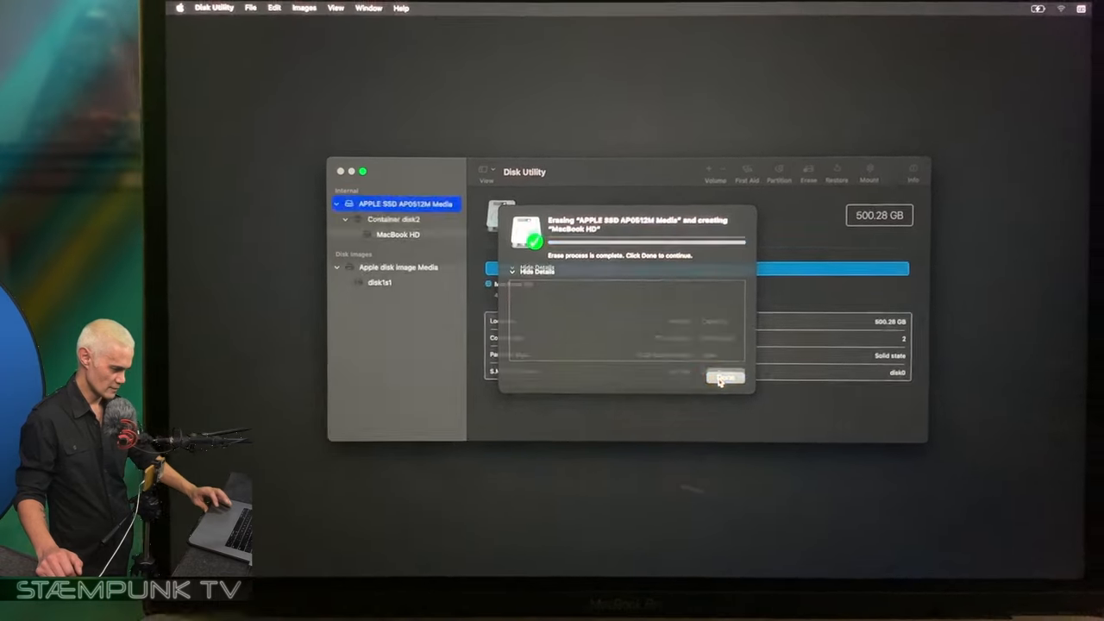
click(725, 378)
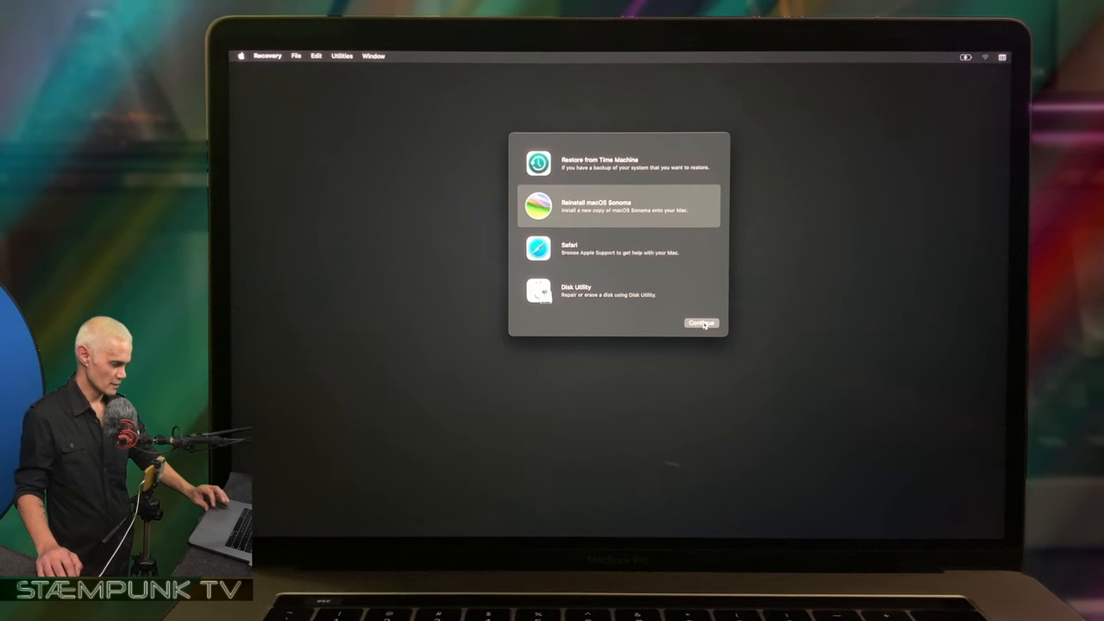
Start the macOS Sonoma reinstall and agree to the software licence agreement
click(700, 323)
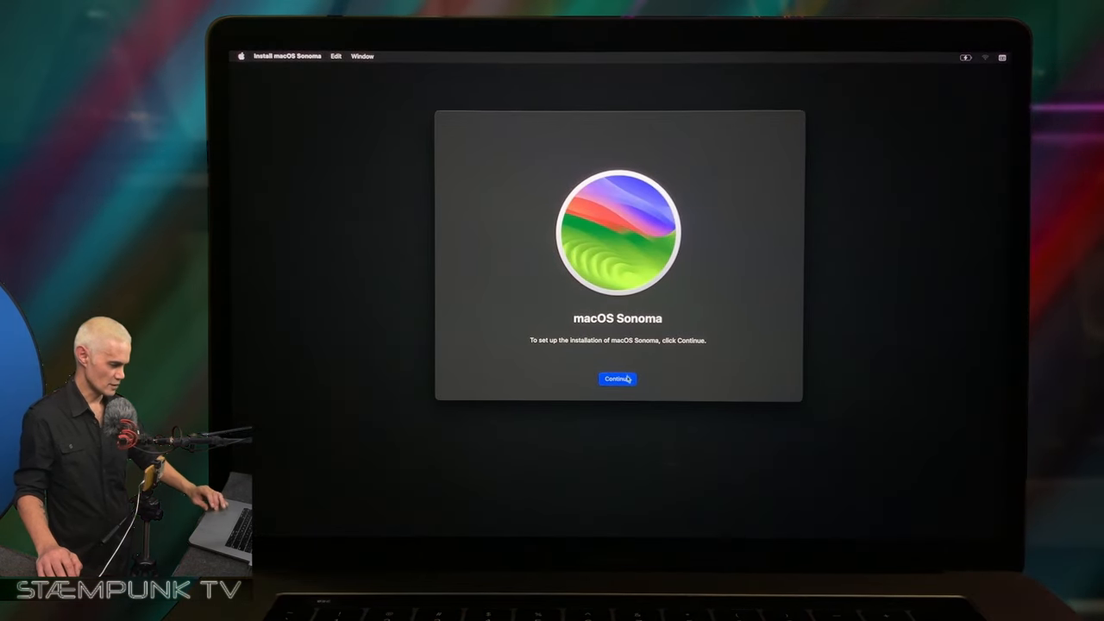
click(618, 379)
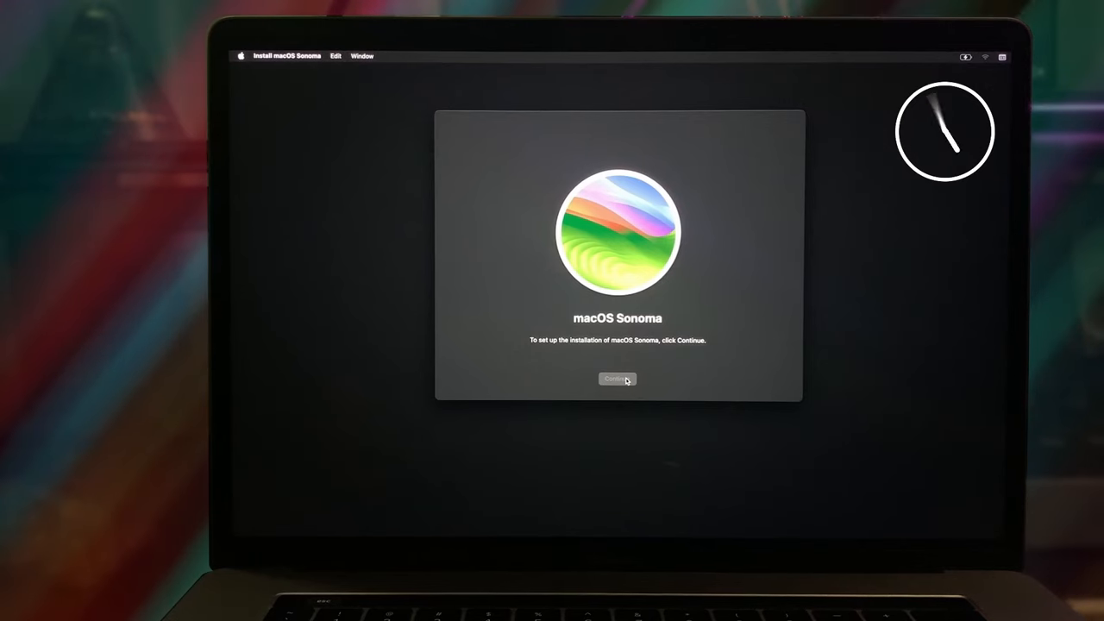
click(617, 379)
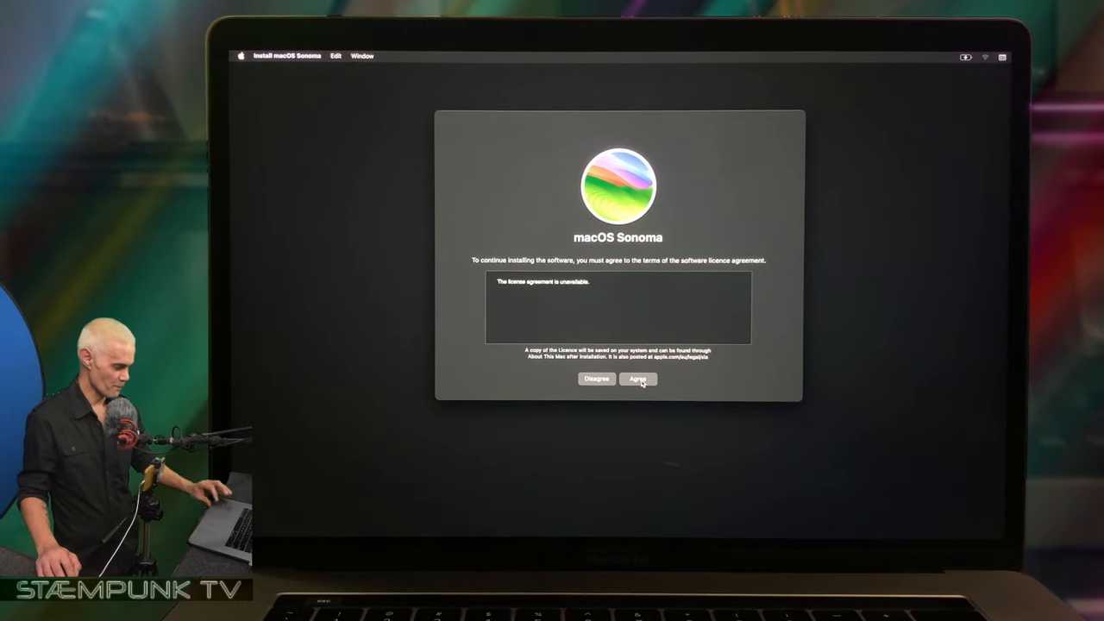
click(638, 380)
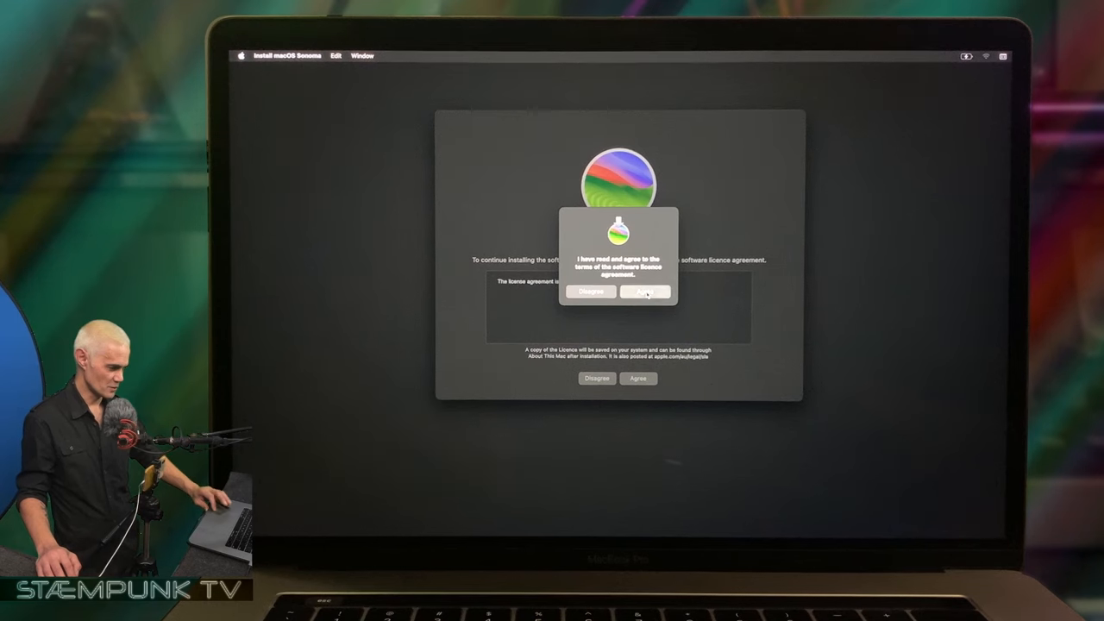
click(645, 292)
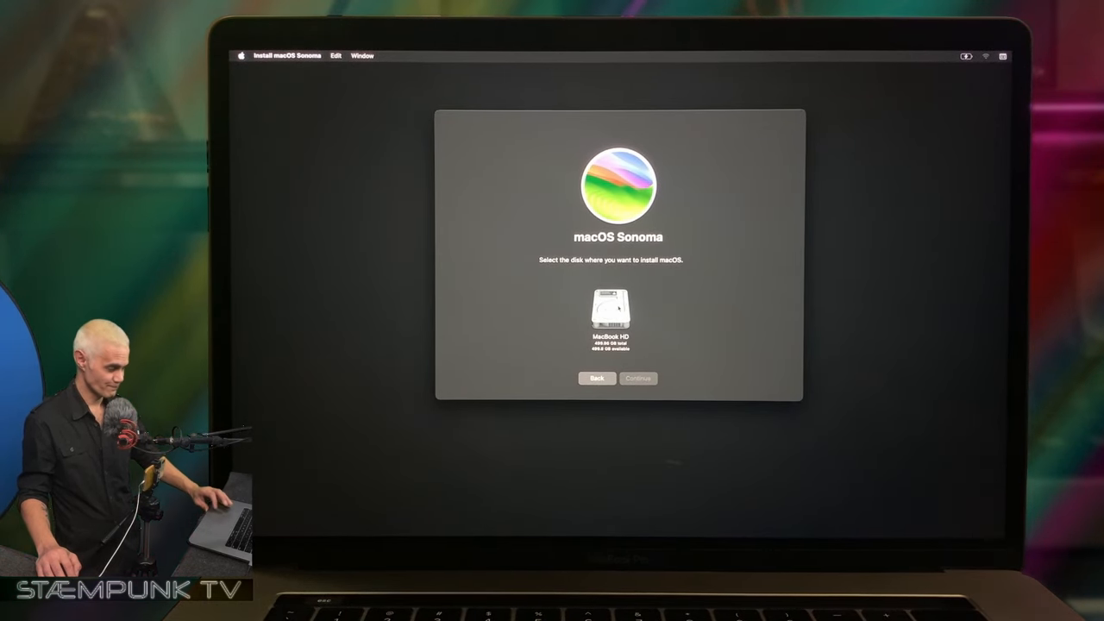
Choose MacBook HD as the destination disk and begin installing Sonoma
click(610, 317)
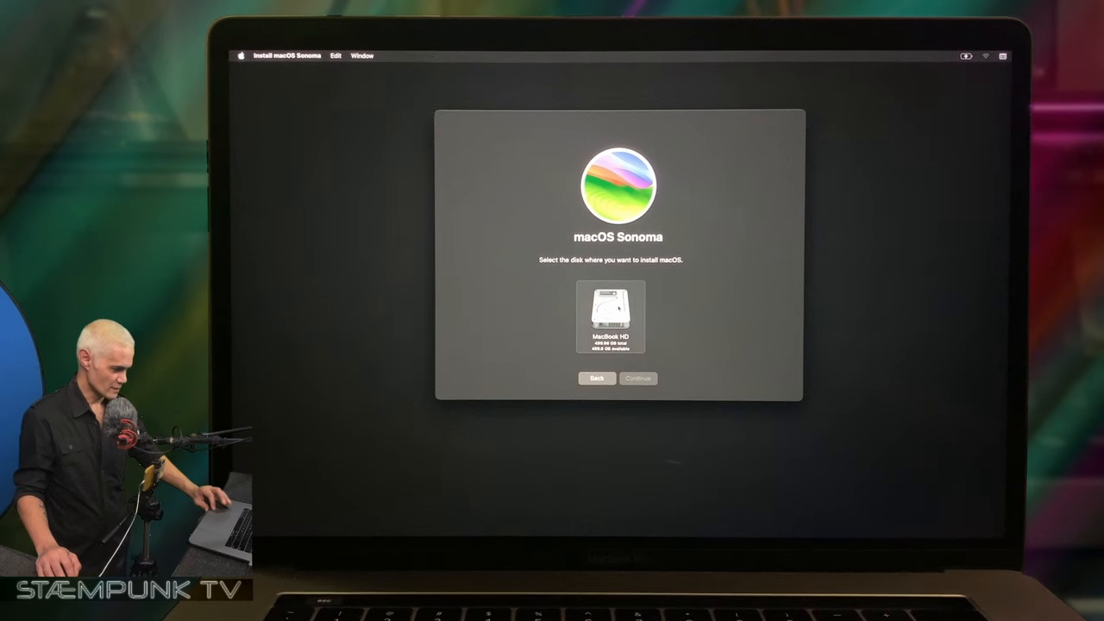
click(610, 318)
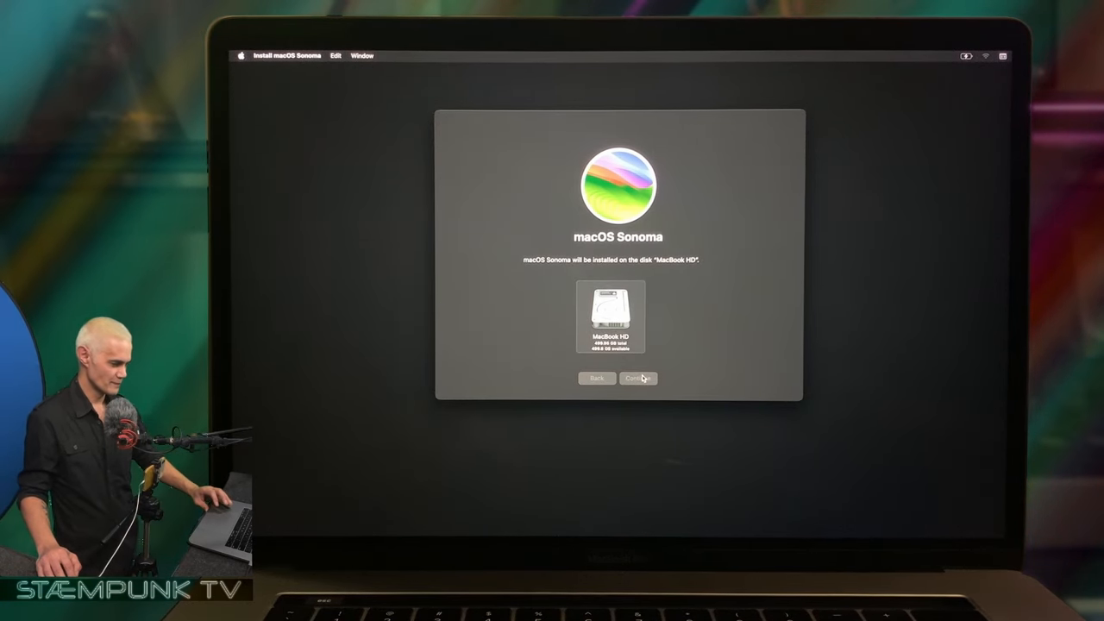
click(639, 378)
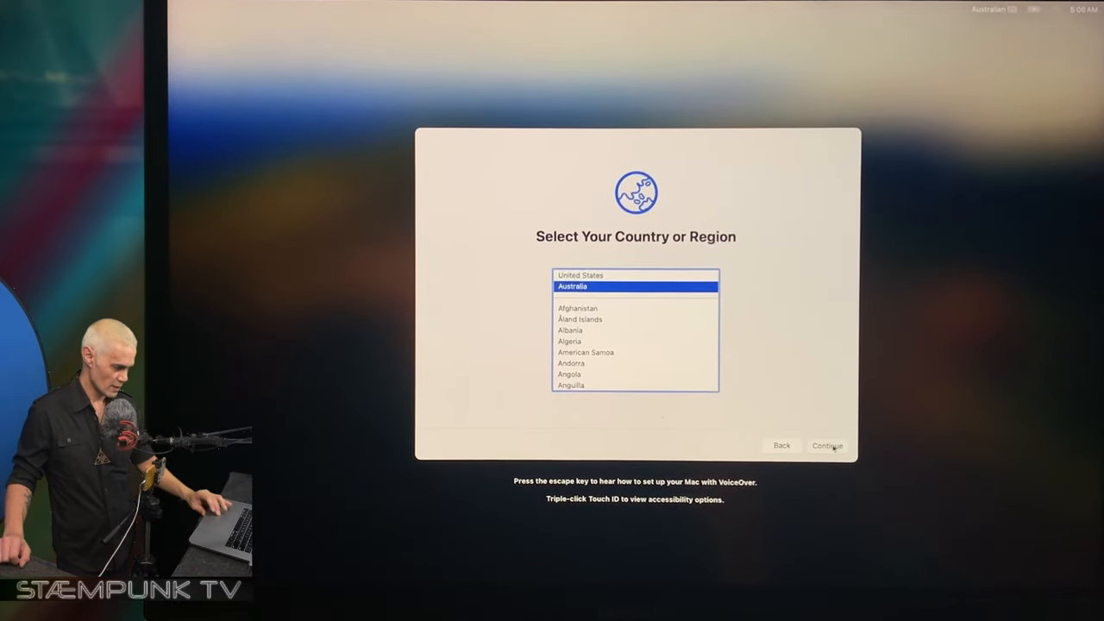
Confirm Australia, skip Accessibility and Apple ID sign-in, and agree to the terms and conditions
click(825, 445)
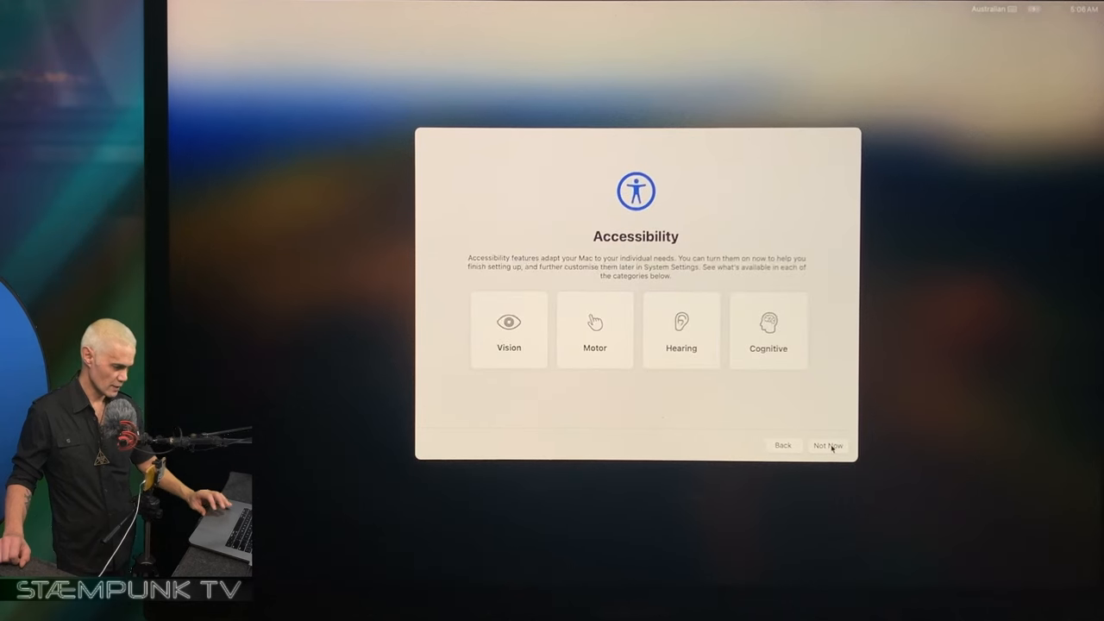
click(829, 445)
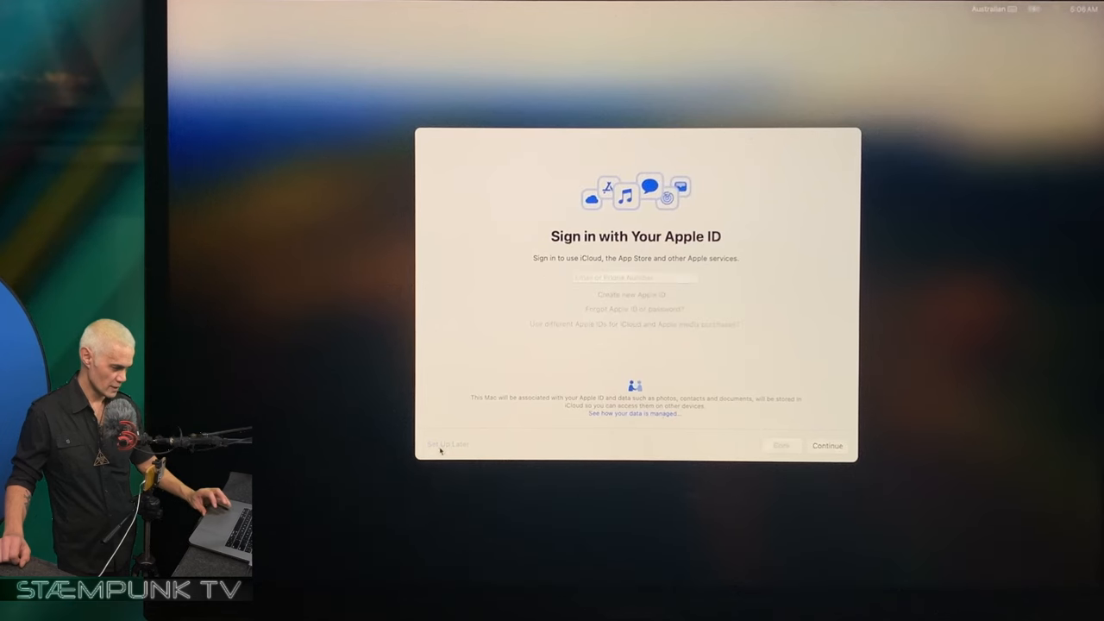
click(445, 444)
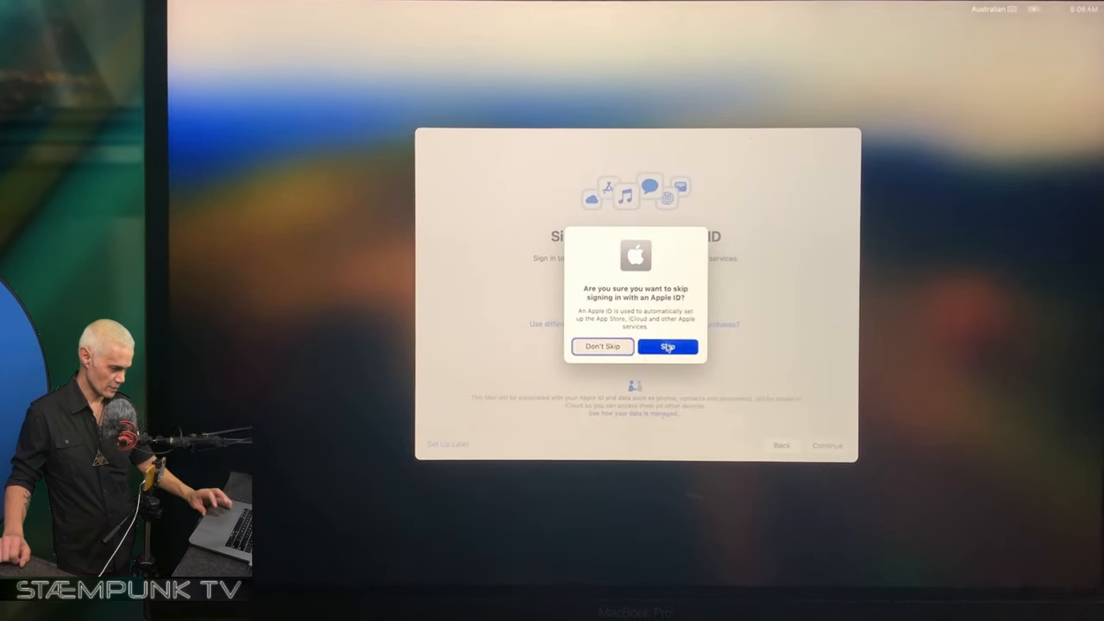
click(668, 345)
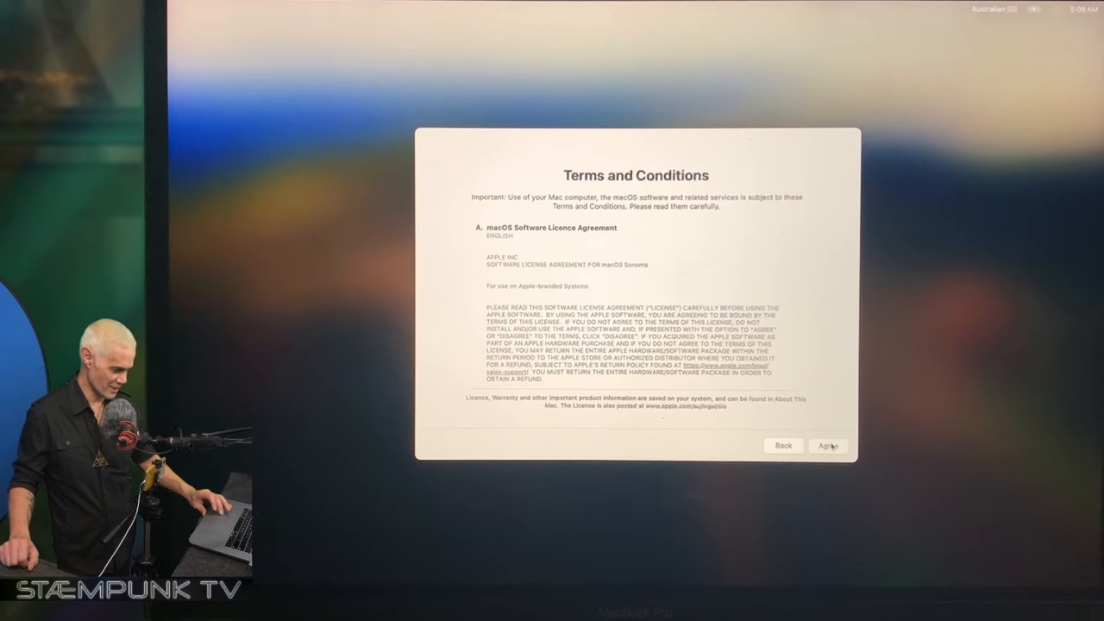
click(828, 445)
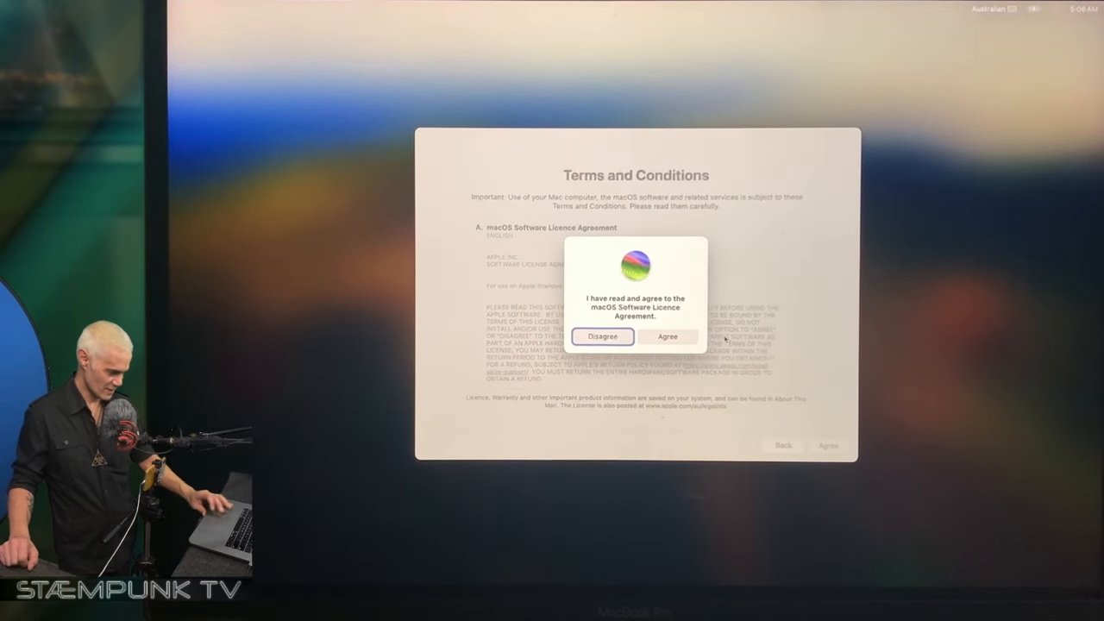
click(666, 336)
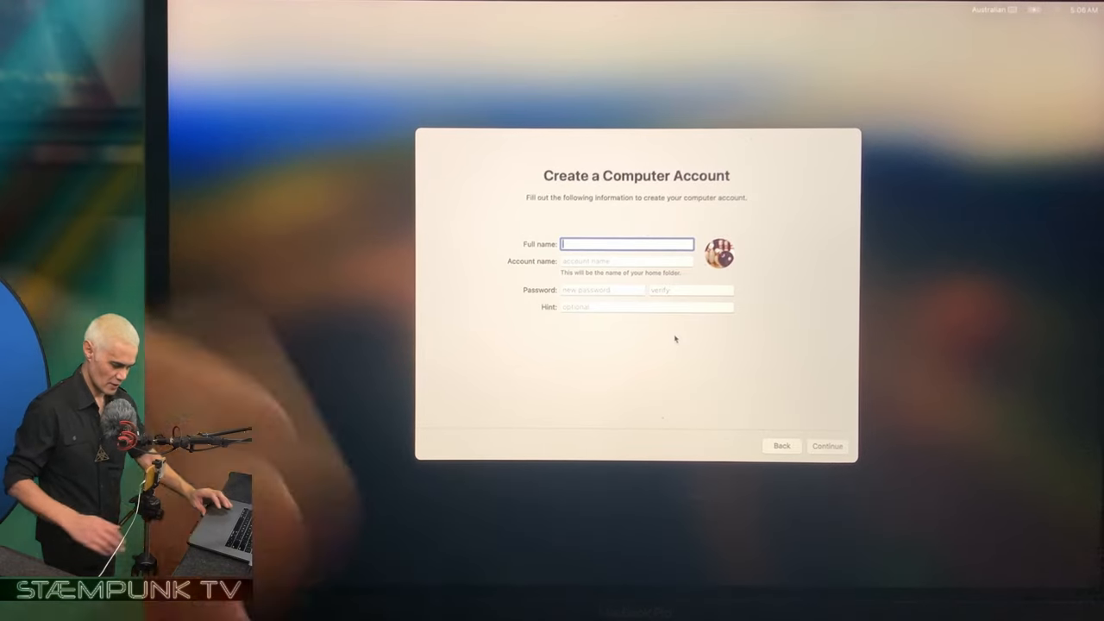
Create the computer account with full name 'Zai', password and hint, and continue to Find My
text(Zai)
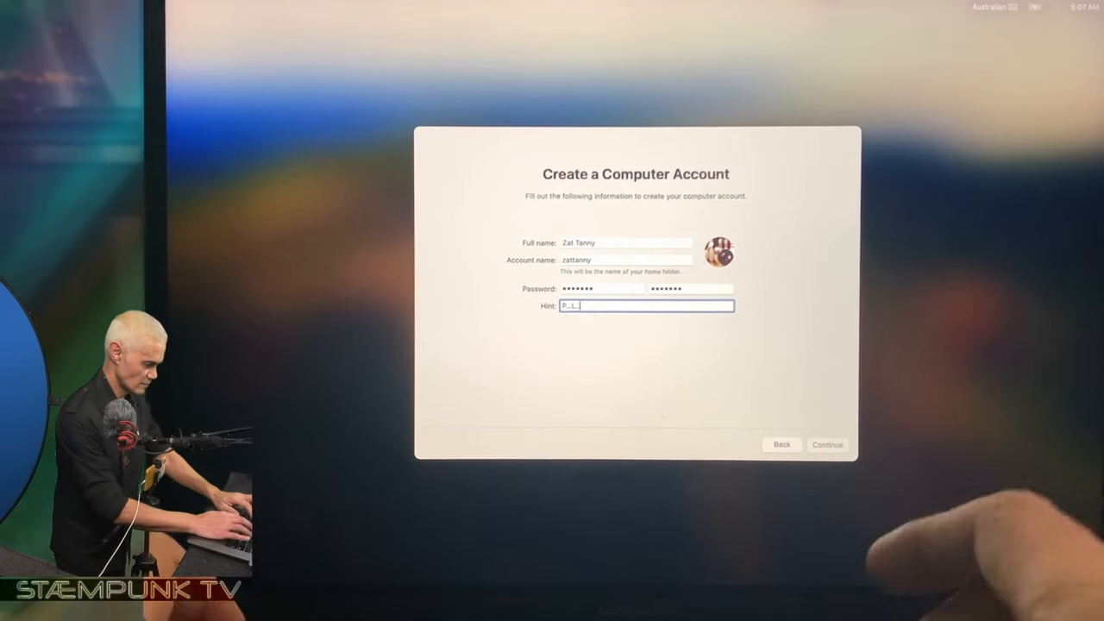
click(722, 250)
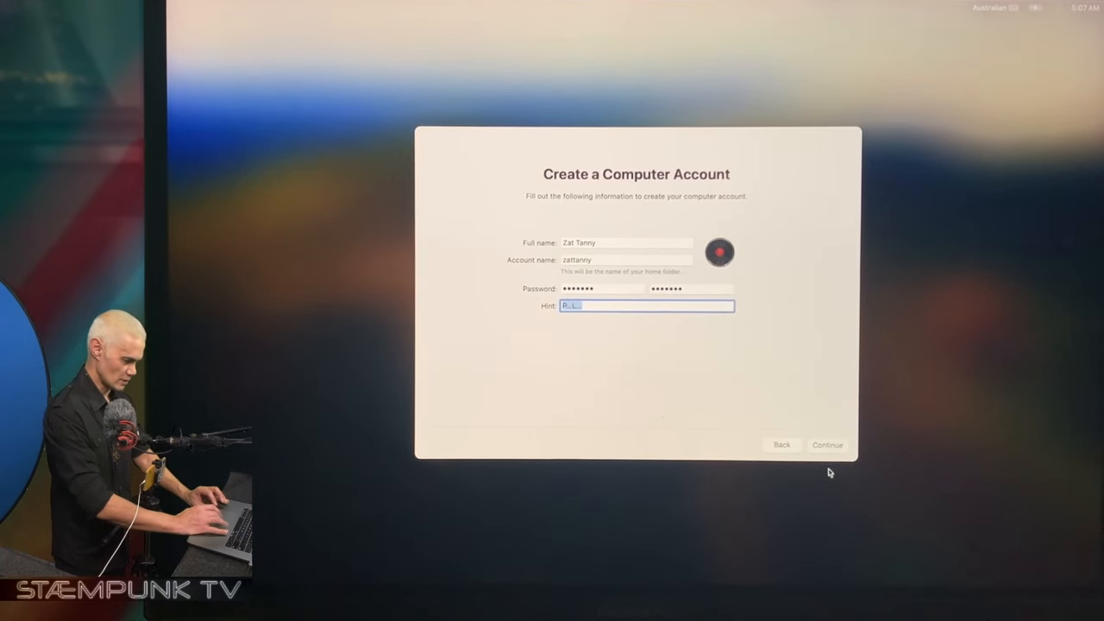
click(826, 445)
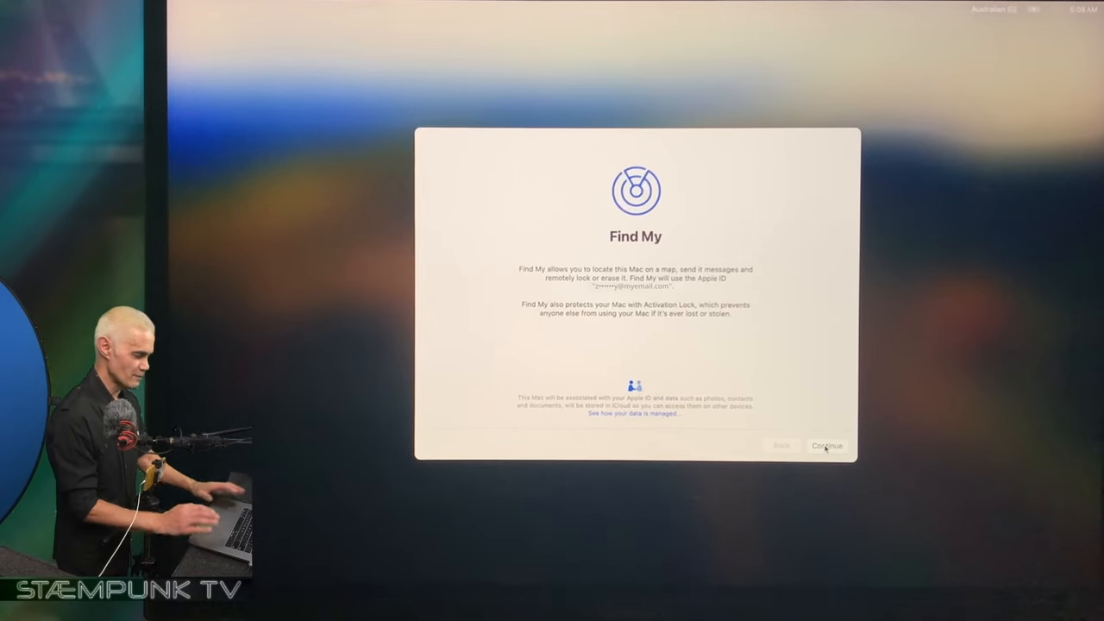
Pass Find My, decline Location Services and set the time zone to Canberra, Australia
click(824, 445)
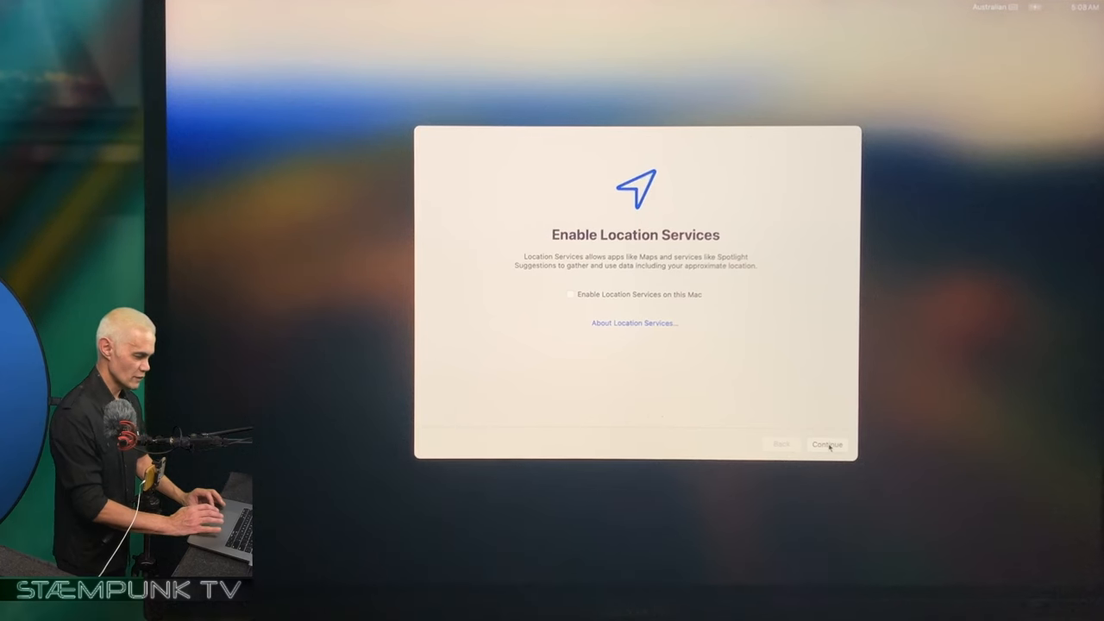
click(825, 445)
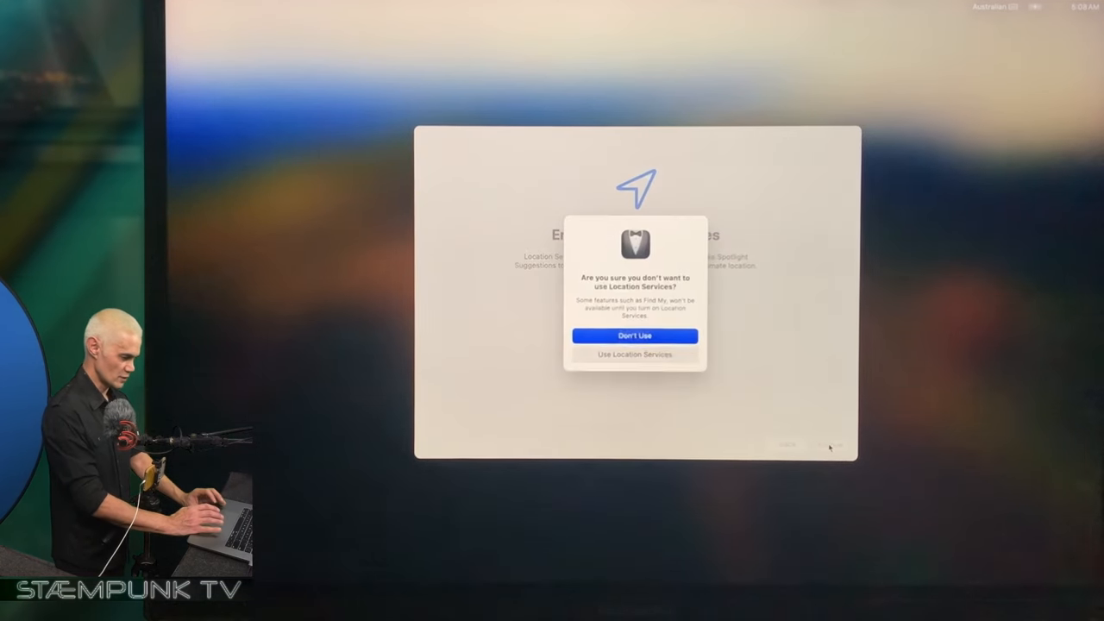
click(635, 335)
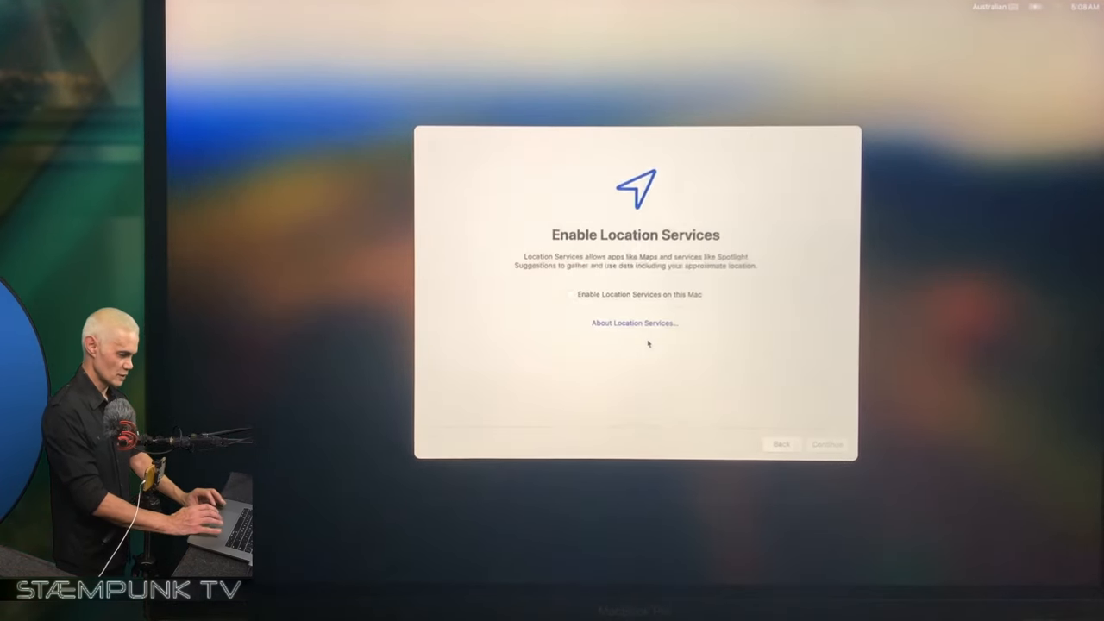
click(825, 443)
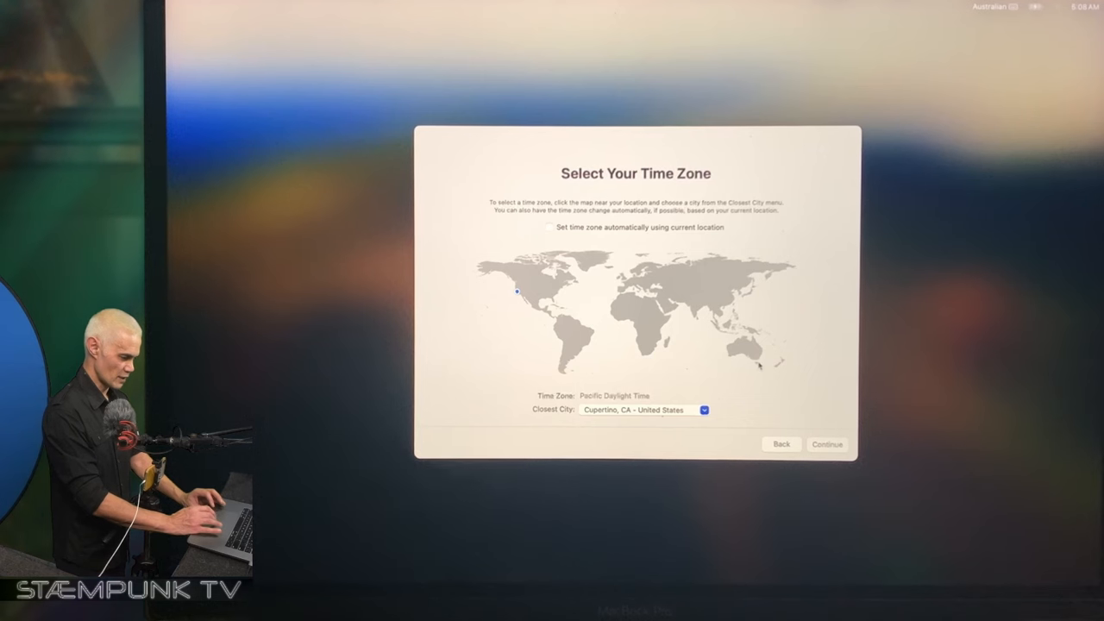
click(757, 361)
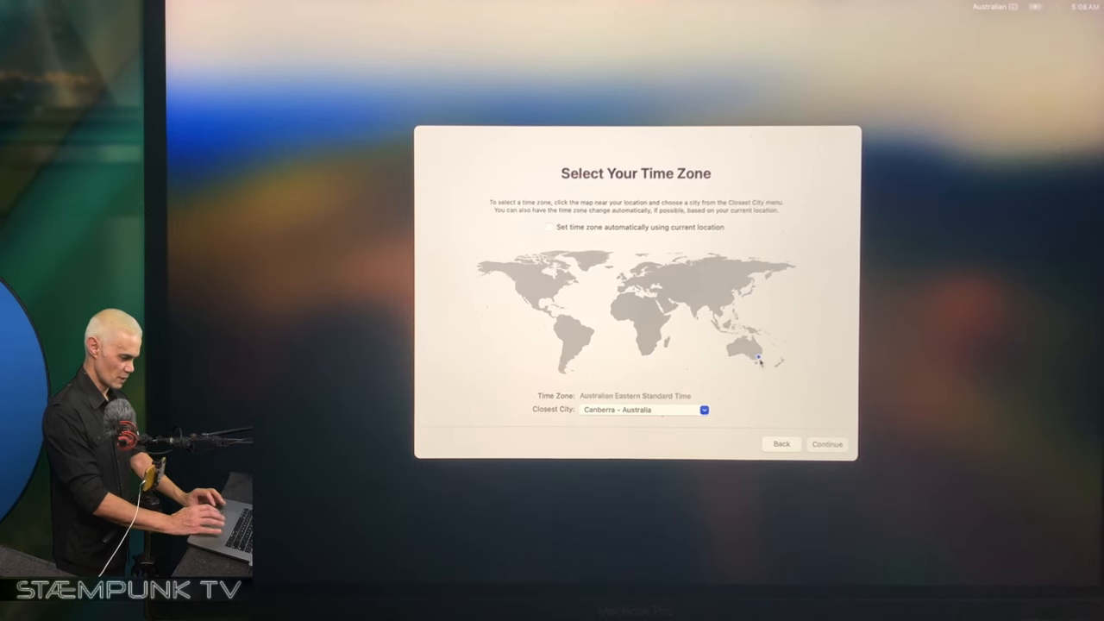
click(824, 445)
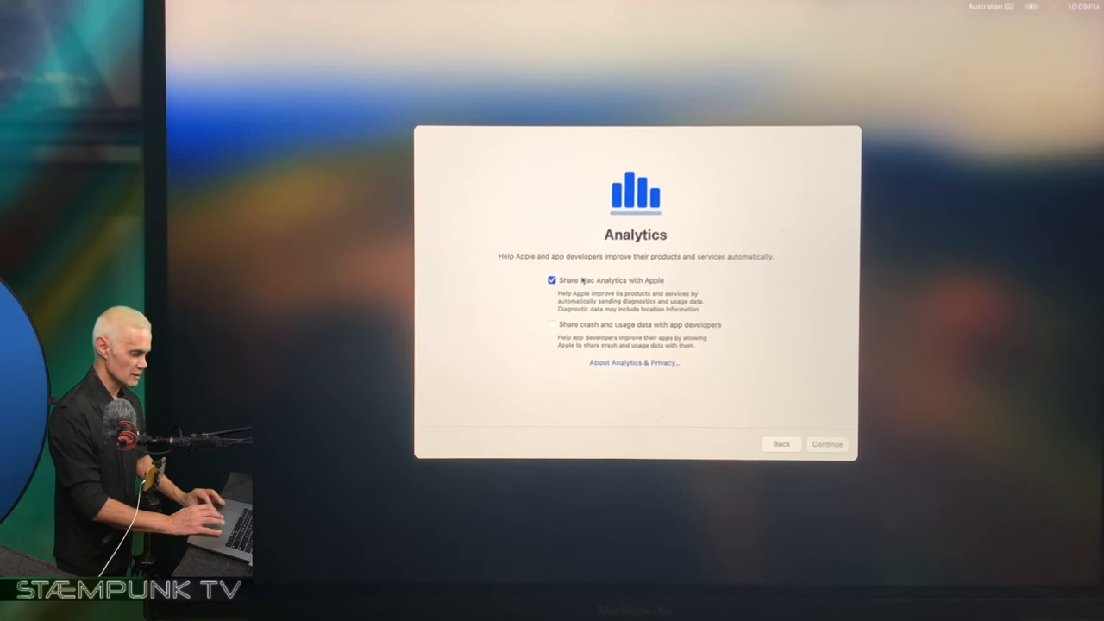
Continue past Analytics, defer Screen Time and skip enabling Siri
click(824, 445)
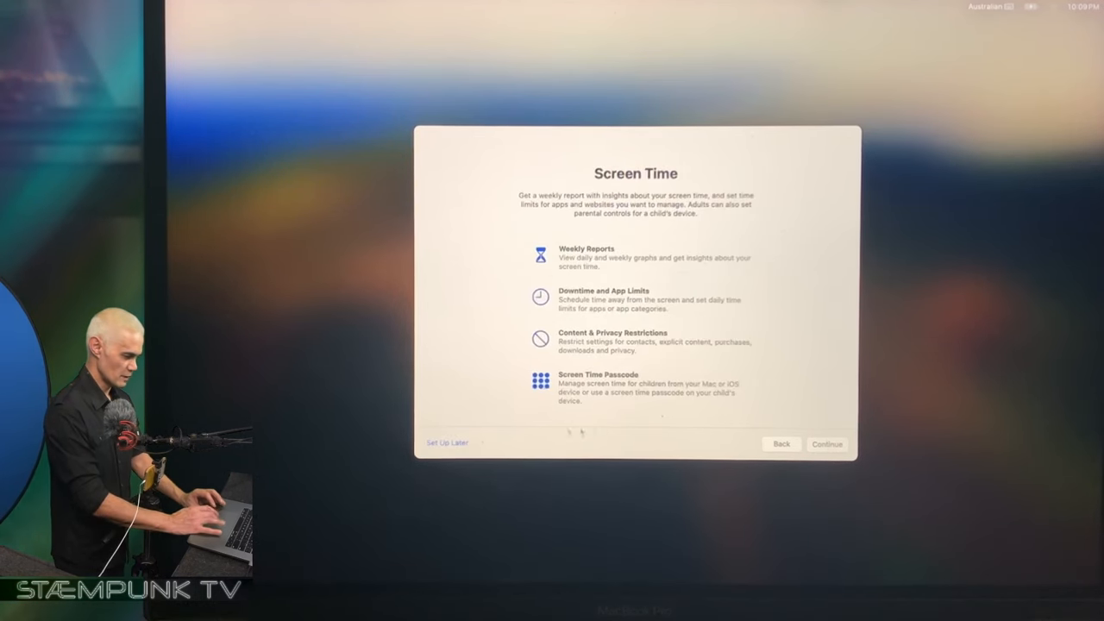
click(825, 446)
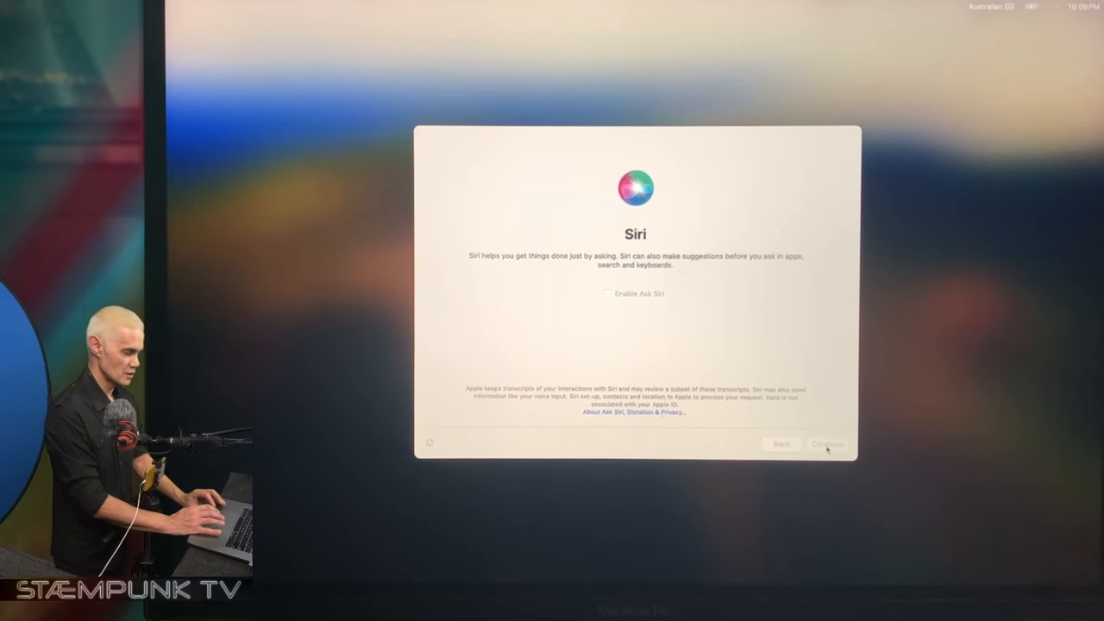
click(825, 444)
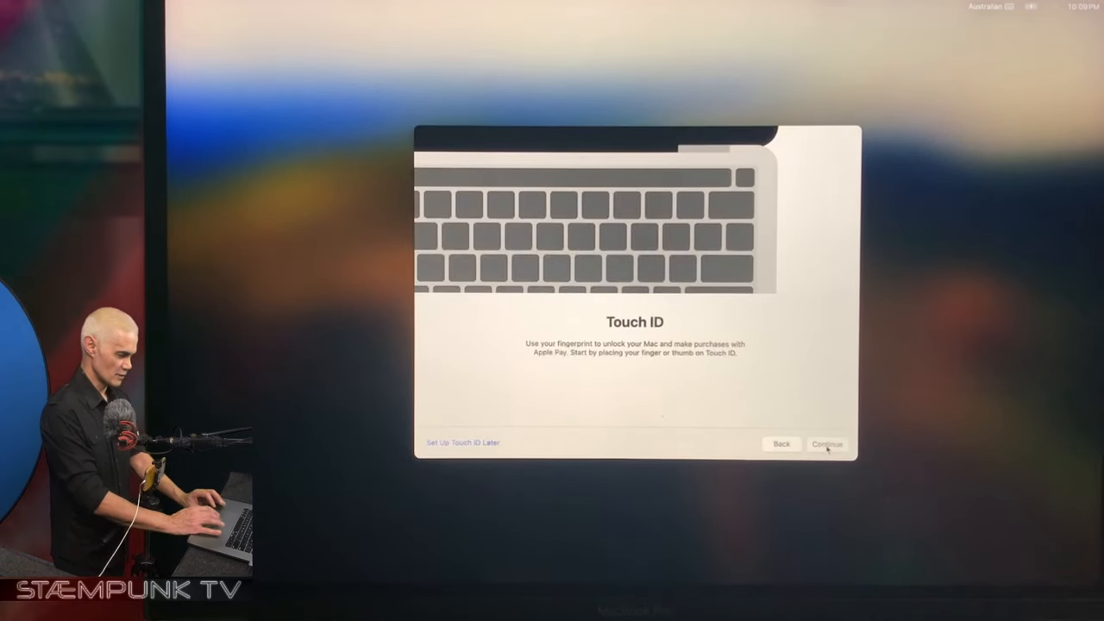
Skip Touch ID setup, choose the Dark appearance and finish to the Sonoma desktop
click(463, 442)
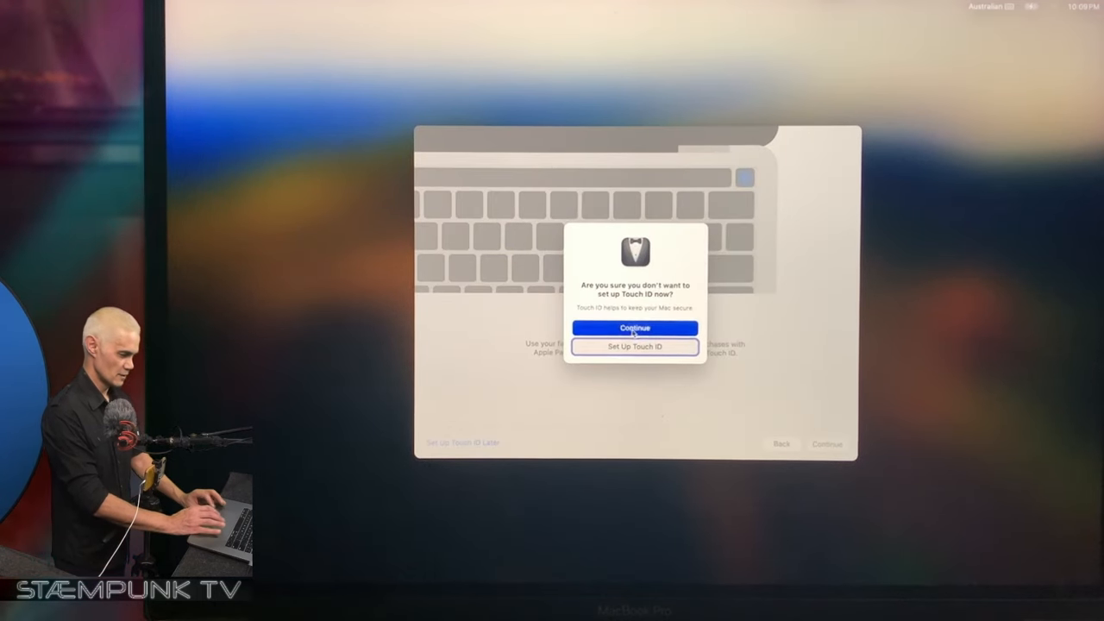
click(635, 328)
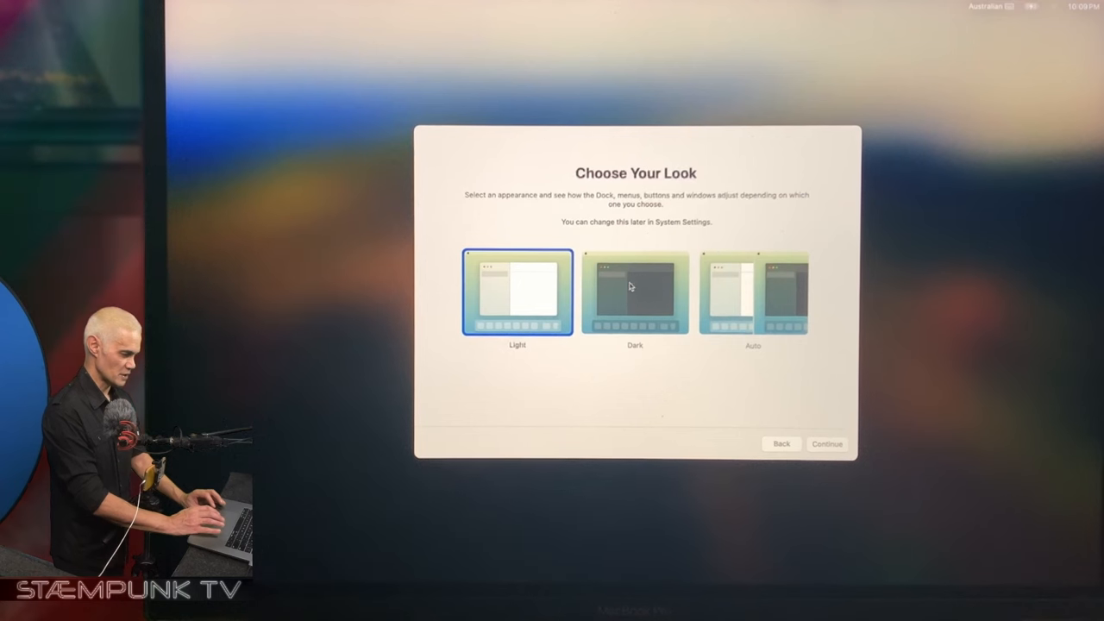
click(635, 294)
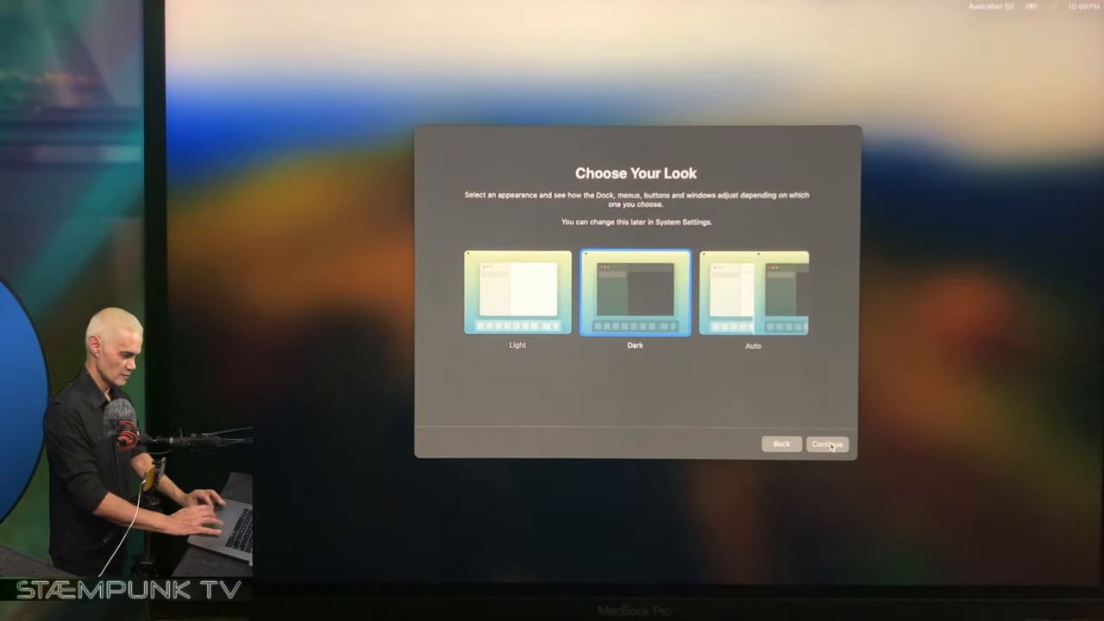
click(827, 443)
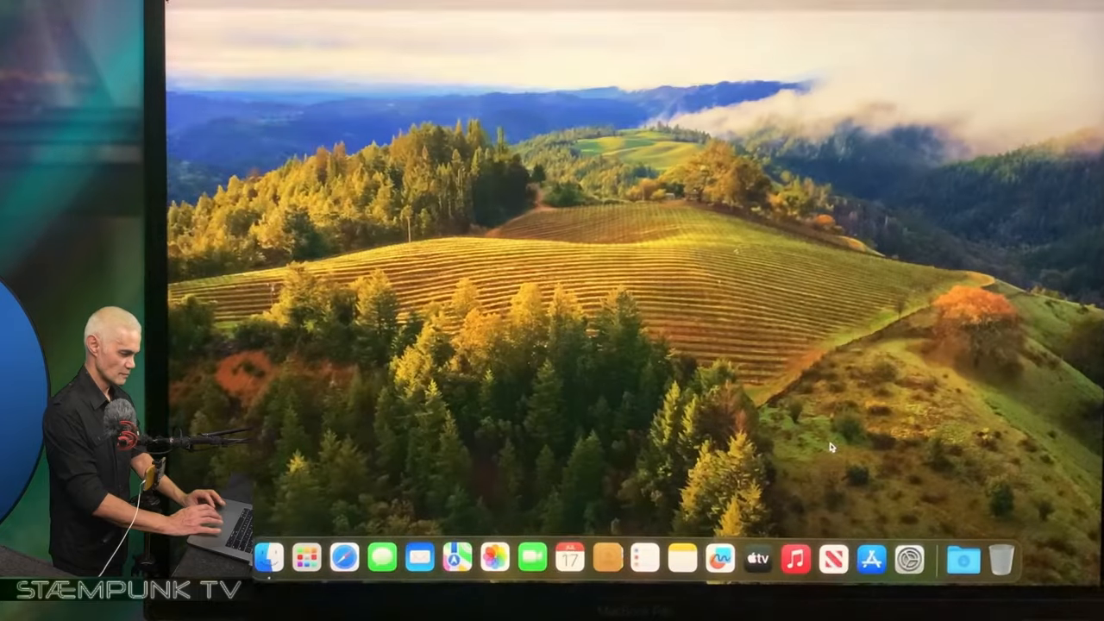